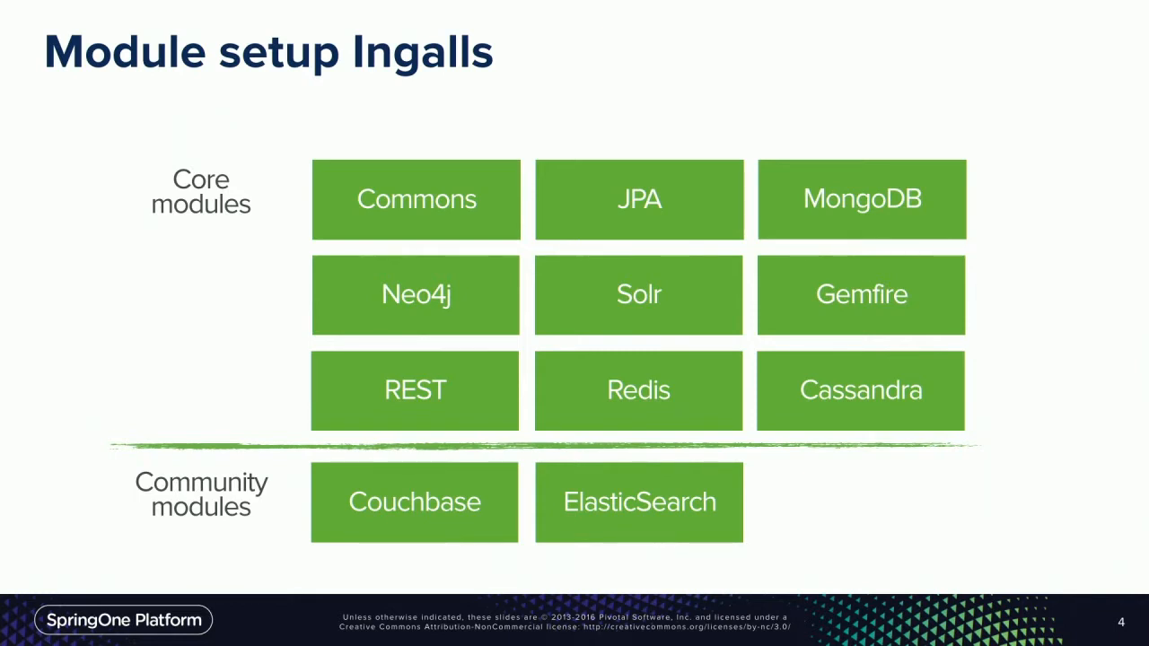
- Advance the slideshow one slide toward the Java 8 Features demo slide
{"action": "key", "text": "Right"}
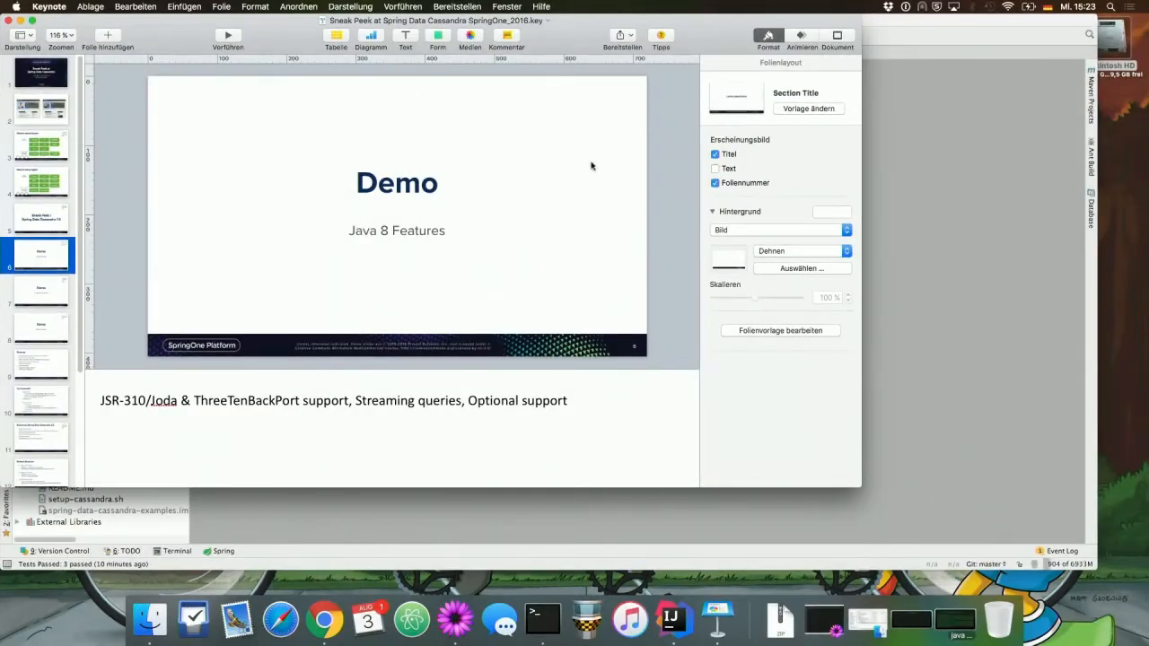
{"action": "mouse_move", "coordinate": [909, 237]}
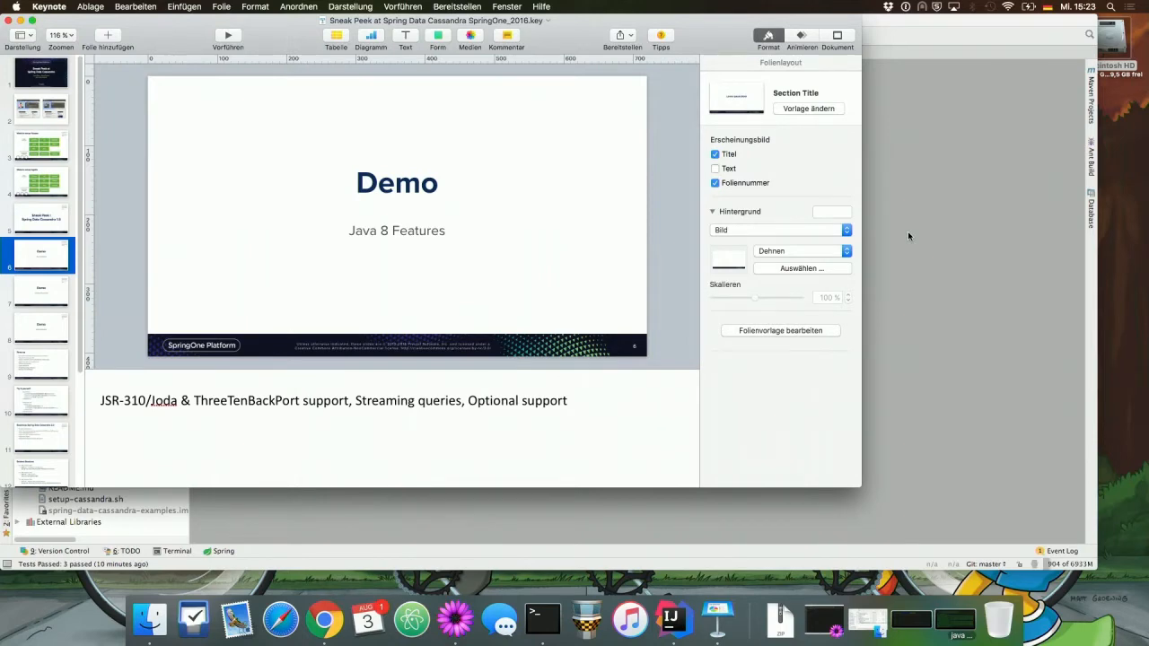
- Bring the IntelliJ IDEA window with the spring-data-cassandra examples project to the front
{"action": "left_click", "coordinate": [671, 619]}
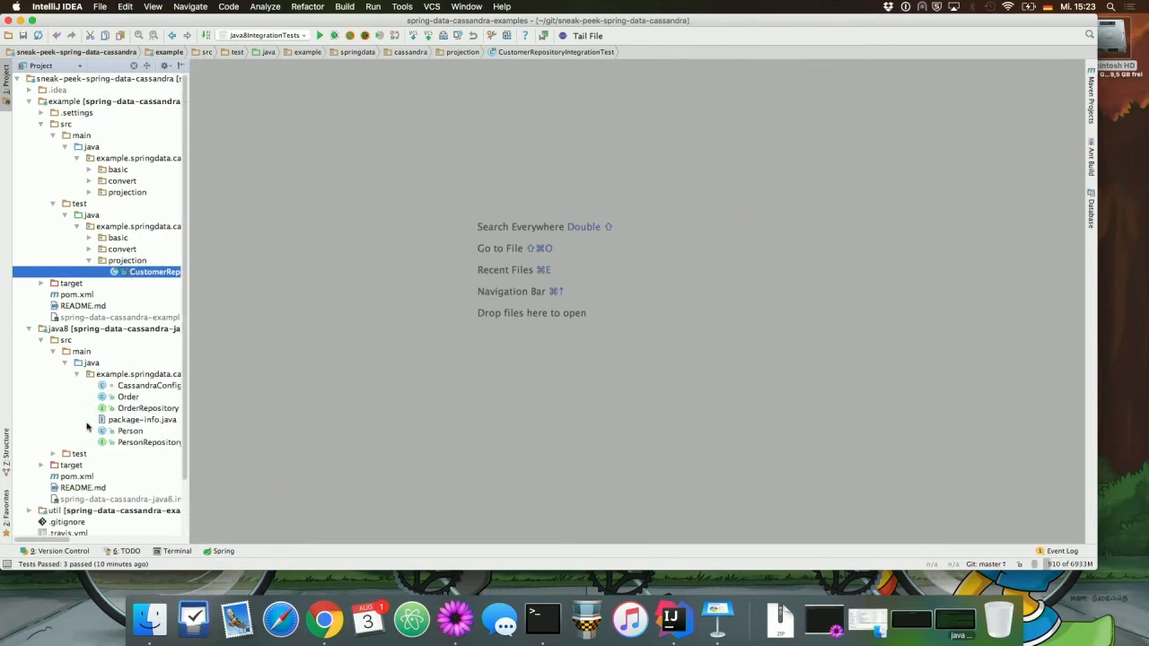
- Open PersonRepository.java from the java8 module to show its Optional and Stream query methods
{"action": "left_click", "coordinate": [149, 442]}
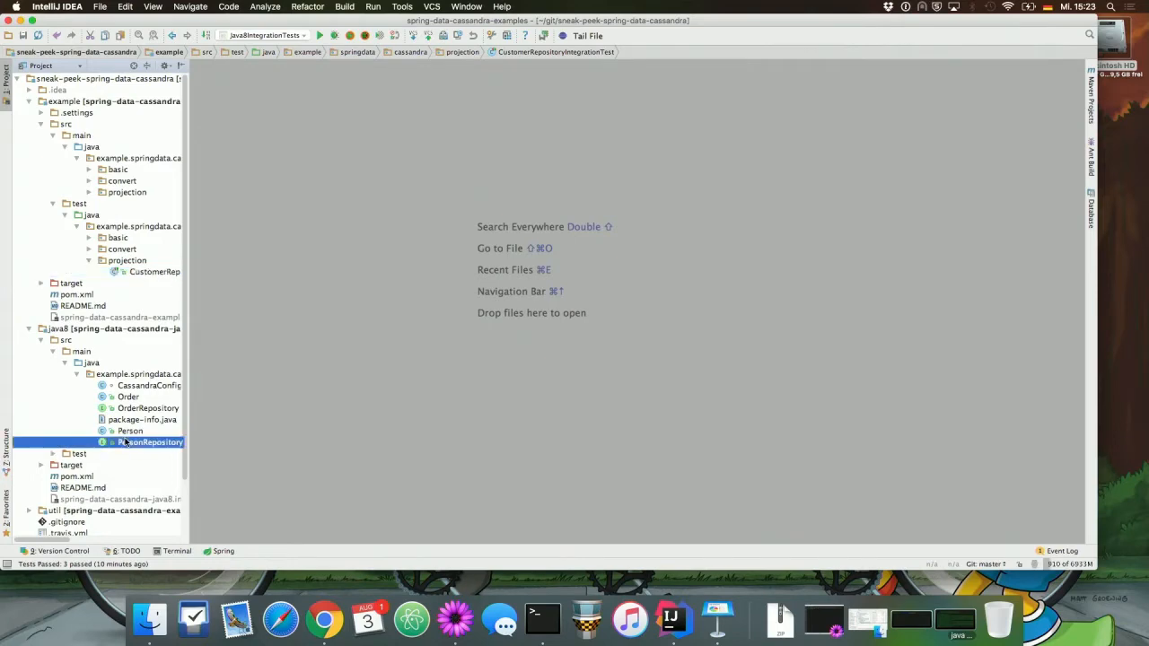
{"action": "double_click", "coordinate": [151, 442]}
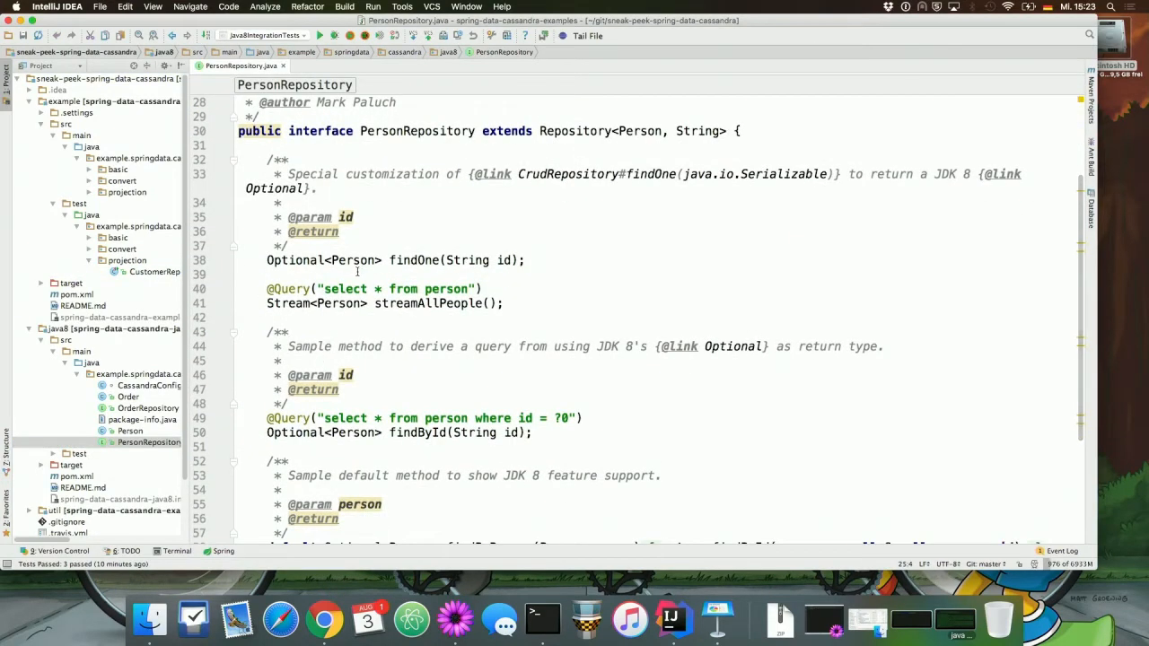
{"action": "mouse_move", "coordinate": [358, 271]}
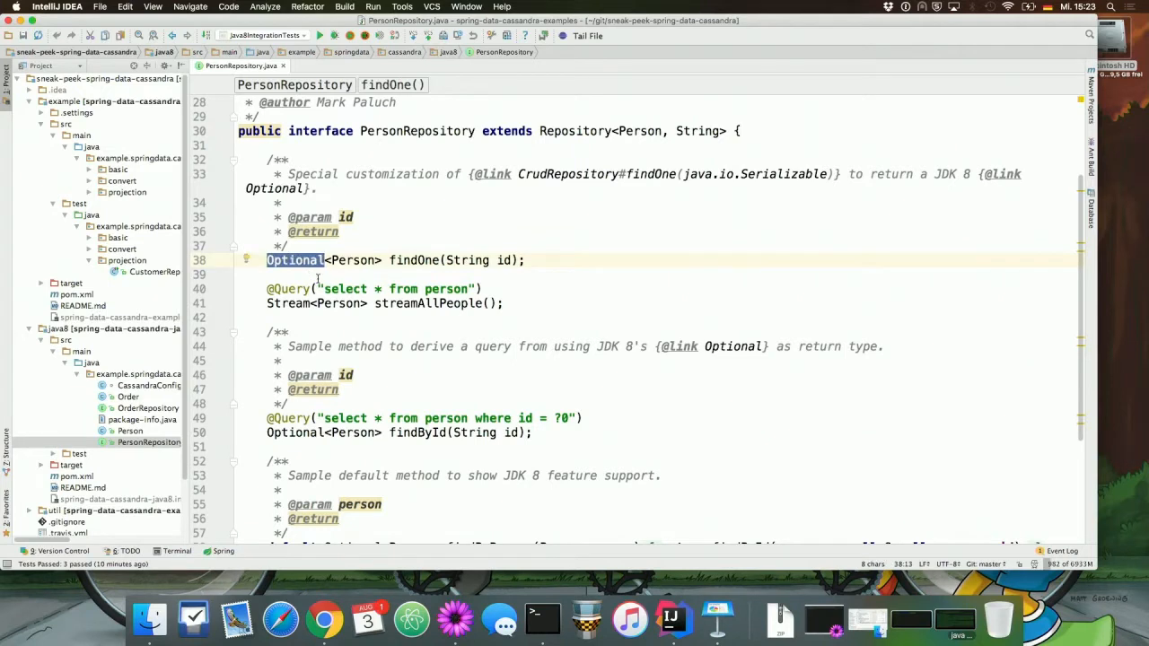
{"action": "mouse_move", "coordinate": [361, 286]}
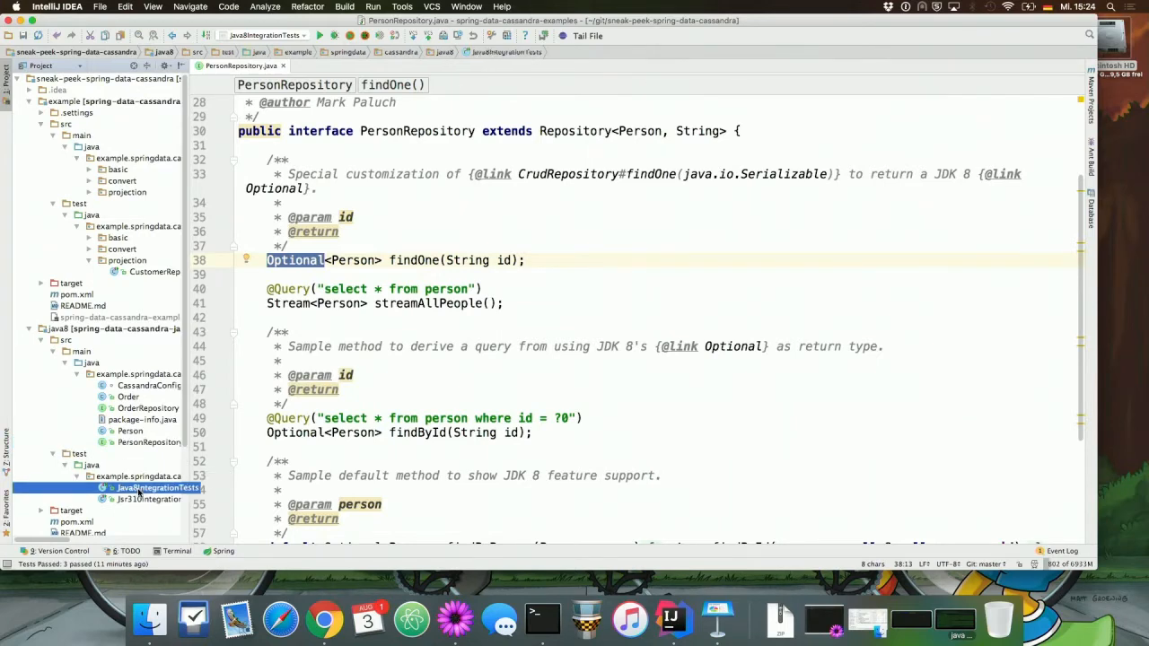
- Open Java8IntegrationTests and run the providesFindOneWithOptional test from the gutter
{"action": "left_click", "coordinate": [158, 489]}
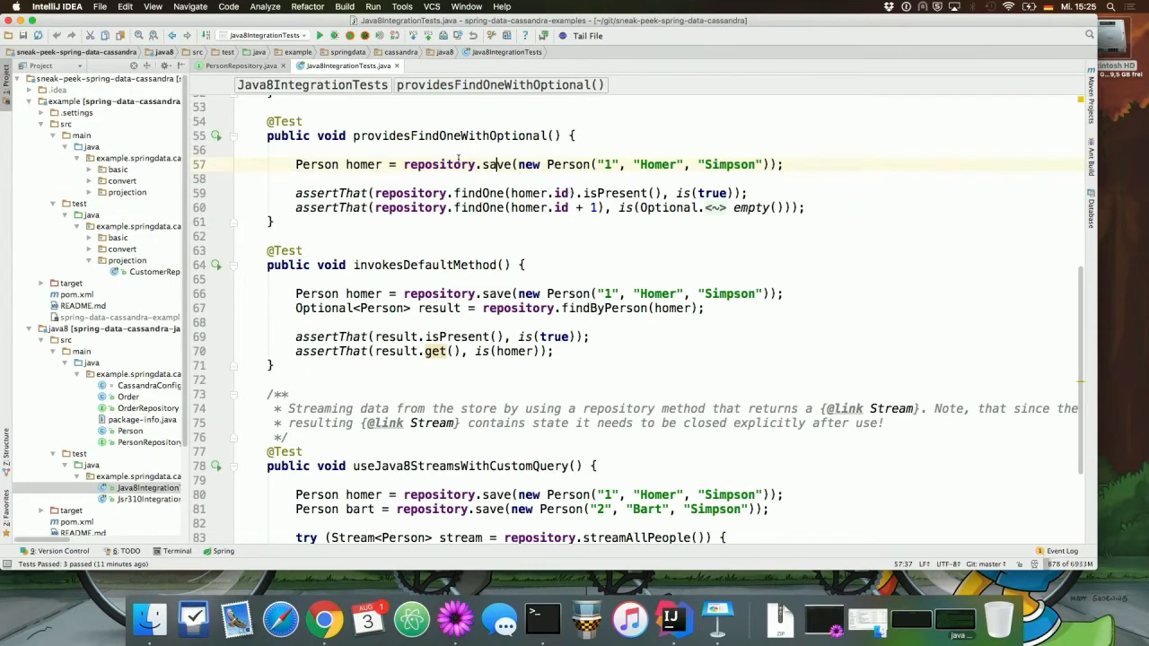
{"action": "left_click", "coordinate": [217, 140]}
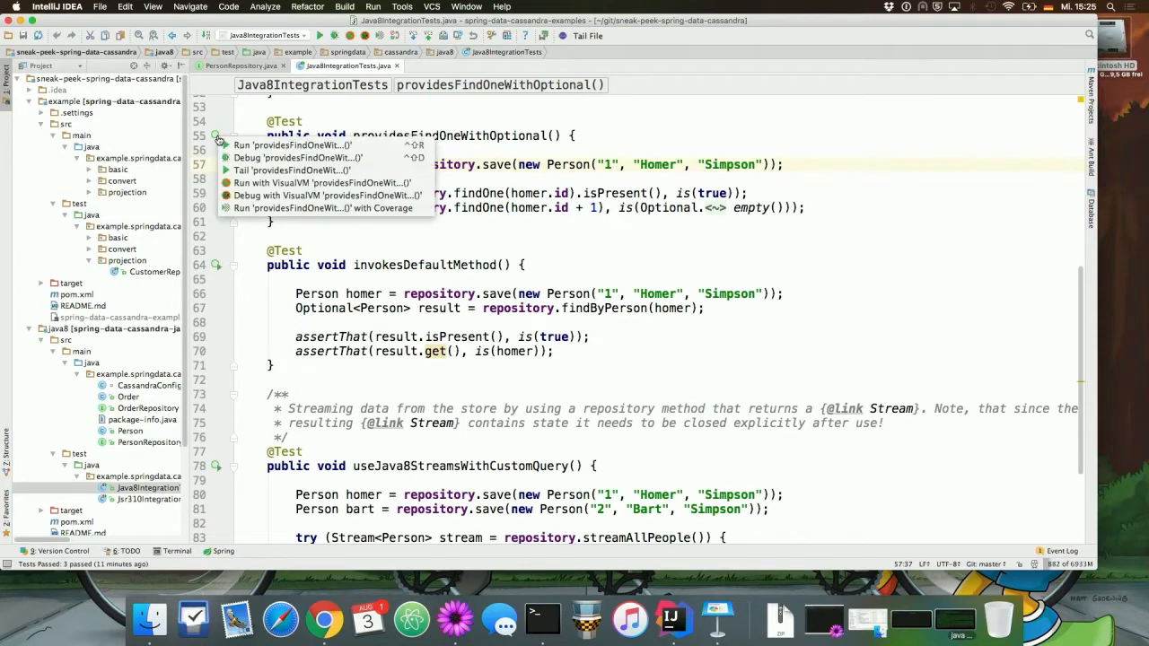
{"action": "left_click", "coordinate": [291, 144]}
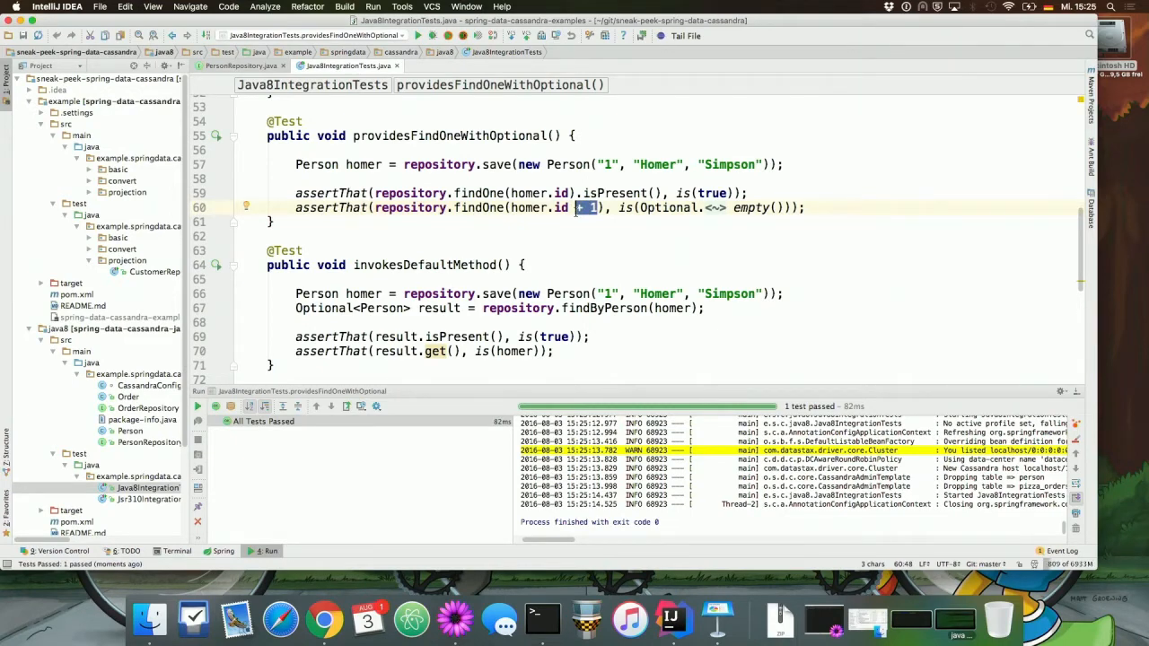
{"action": "mouse_move", "coordinate": [161, 459]}
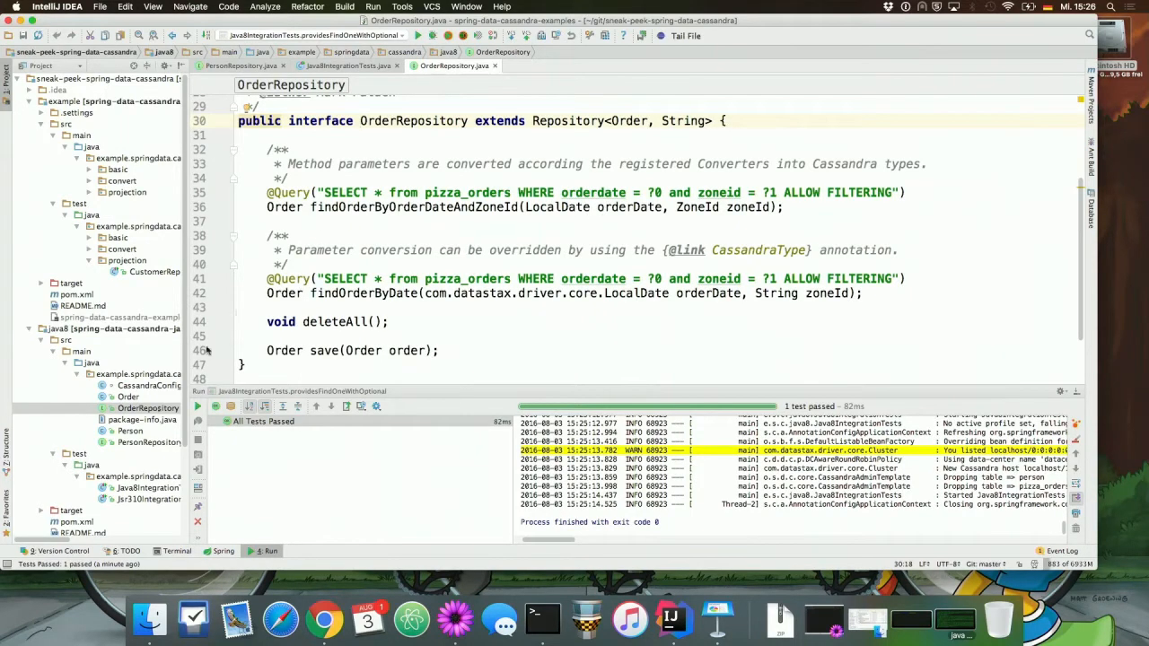
- Open Jsr310IntegrationTests and run its date/time test from the gutter
{"action": "left_click", "coordinate": [162, 499]}
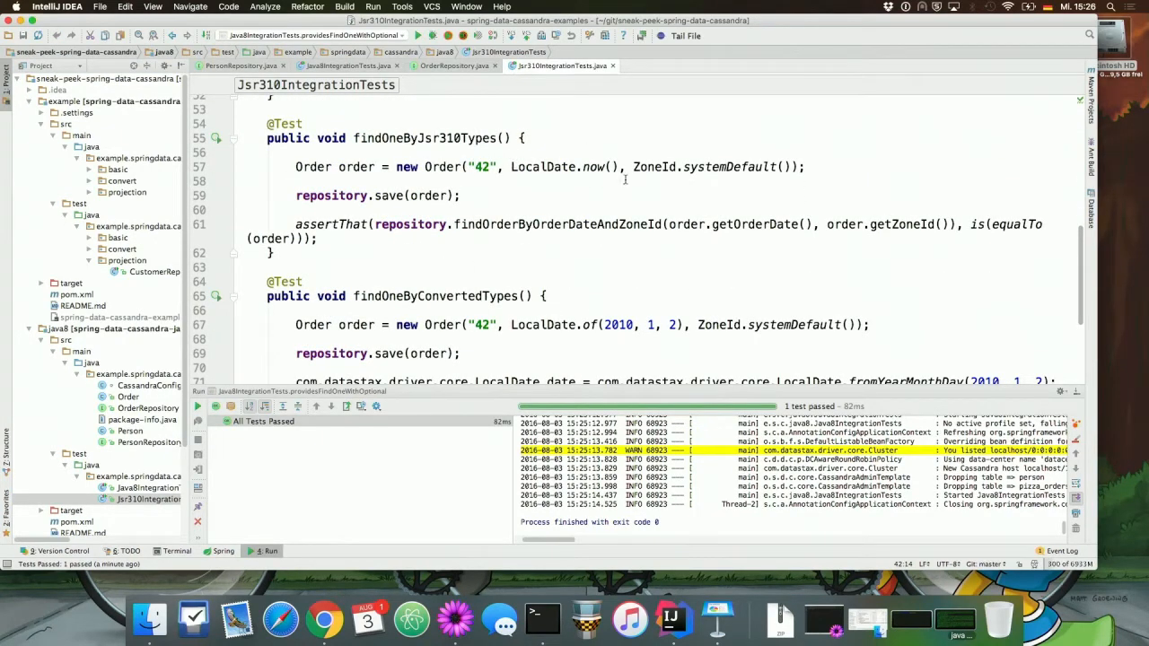
{"action": "mouse_move", "coordinate": [494, 216]}
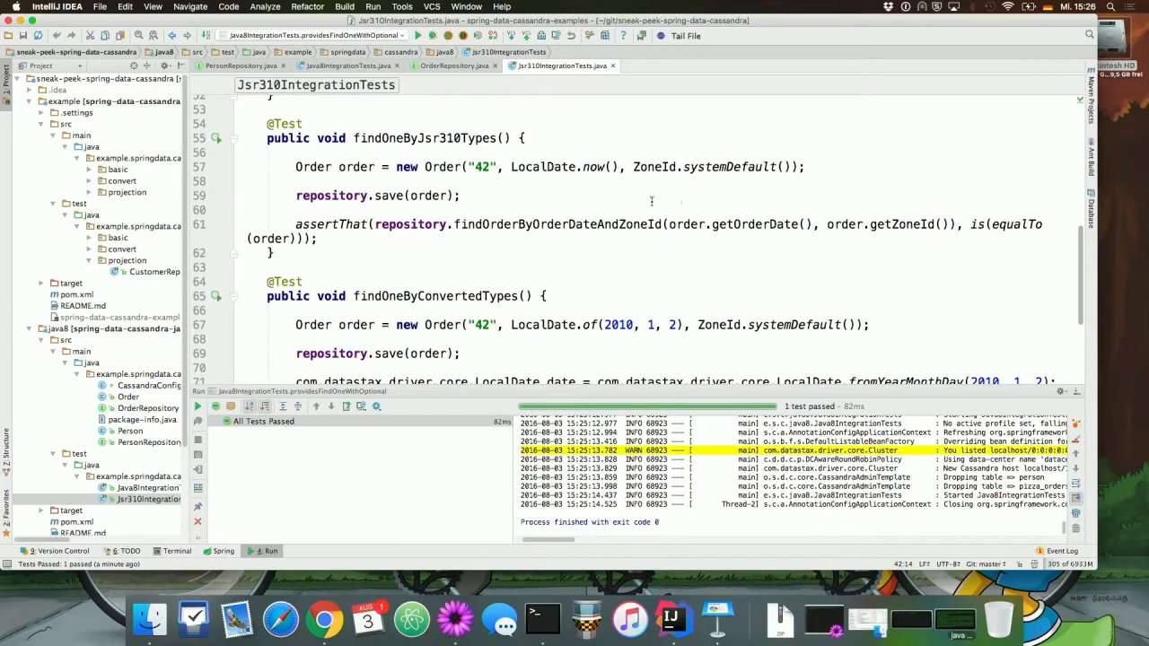
{"action": "left_click", "coordinate": [216, 137]}
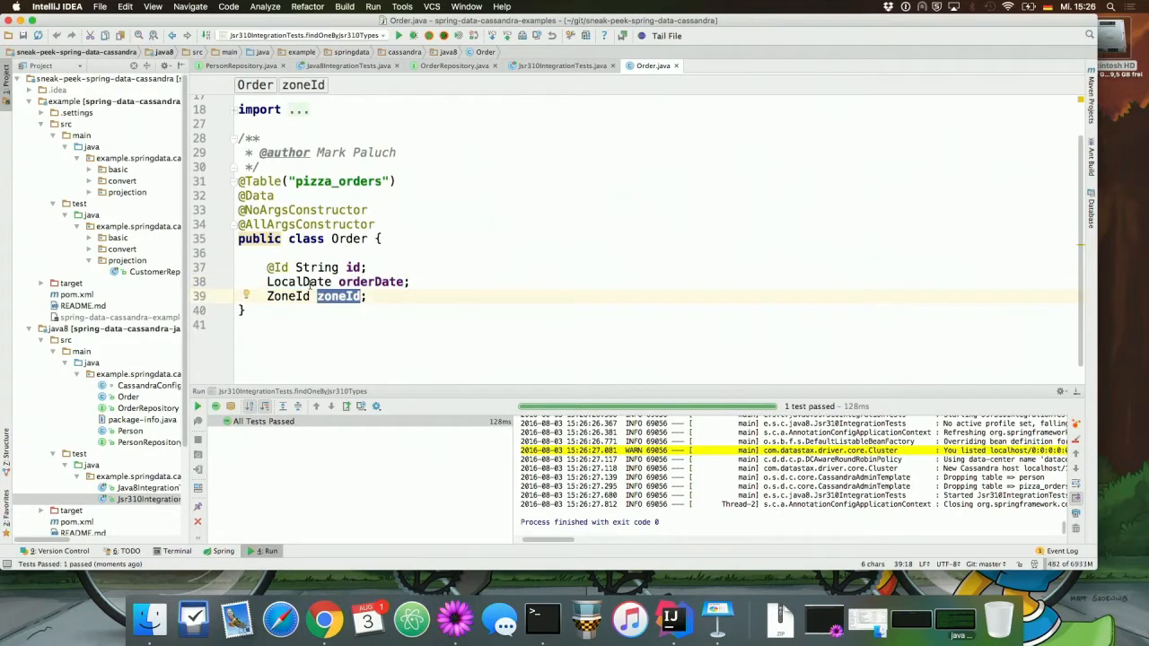
{"action": "mouse_move", "coordinate": [298, 280]}
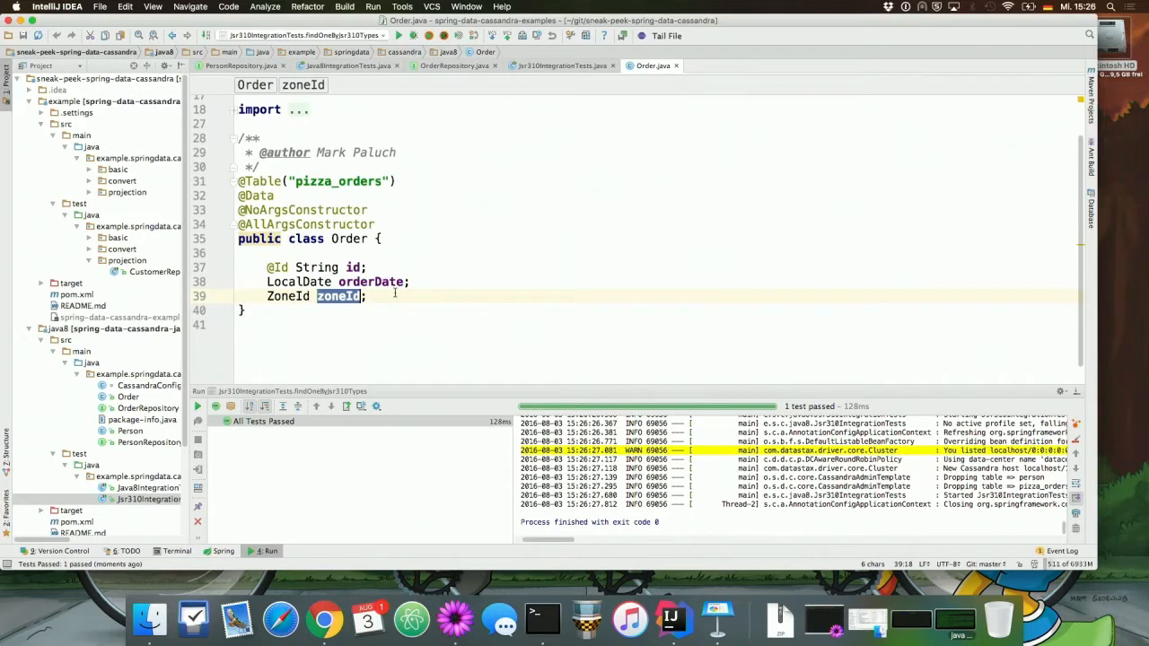
{"action": "mouse_move", "coordinate": [442, 286]}
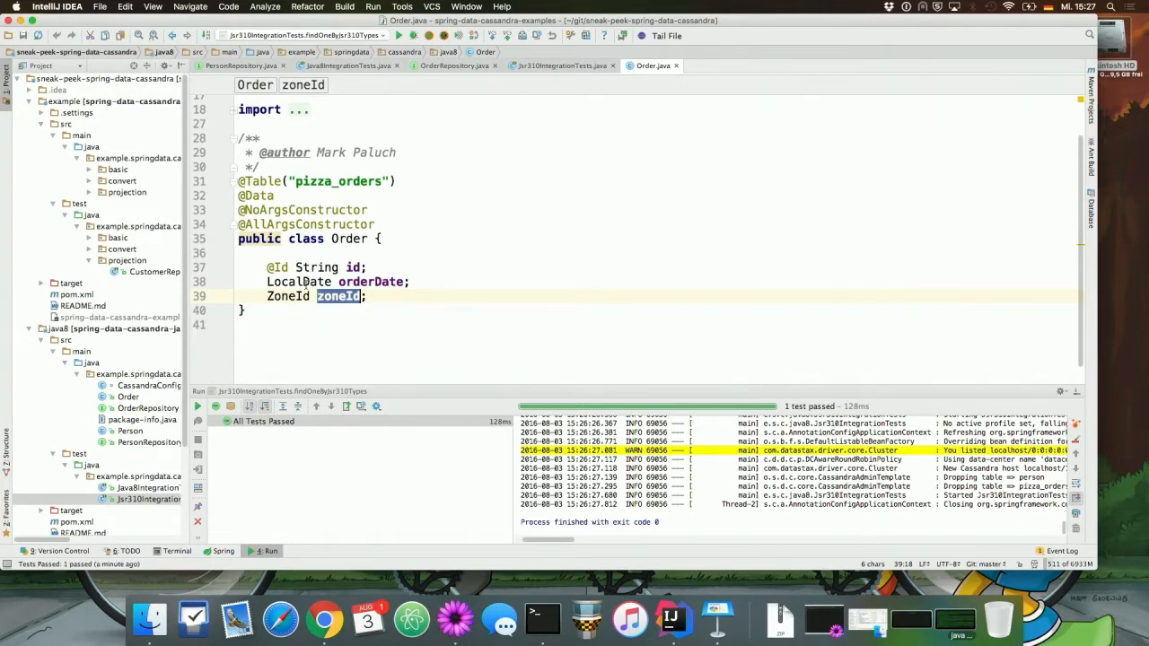
{"action": "mouse_move", "coordinate": [664, 619]}
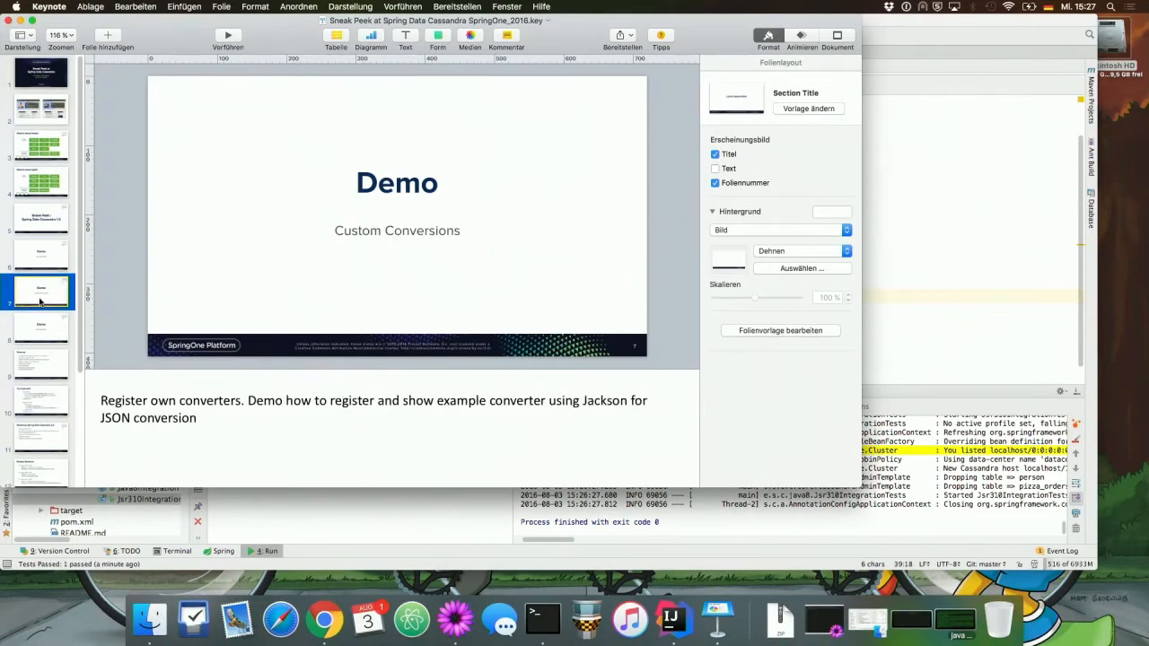
- Bring IntelliJ IDEA back to the front with Order.java in the editor
{"action": "left_click", "coordinate": [672, 618]}
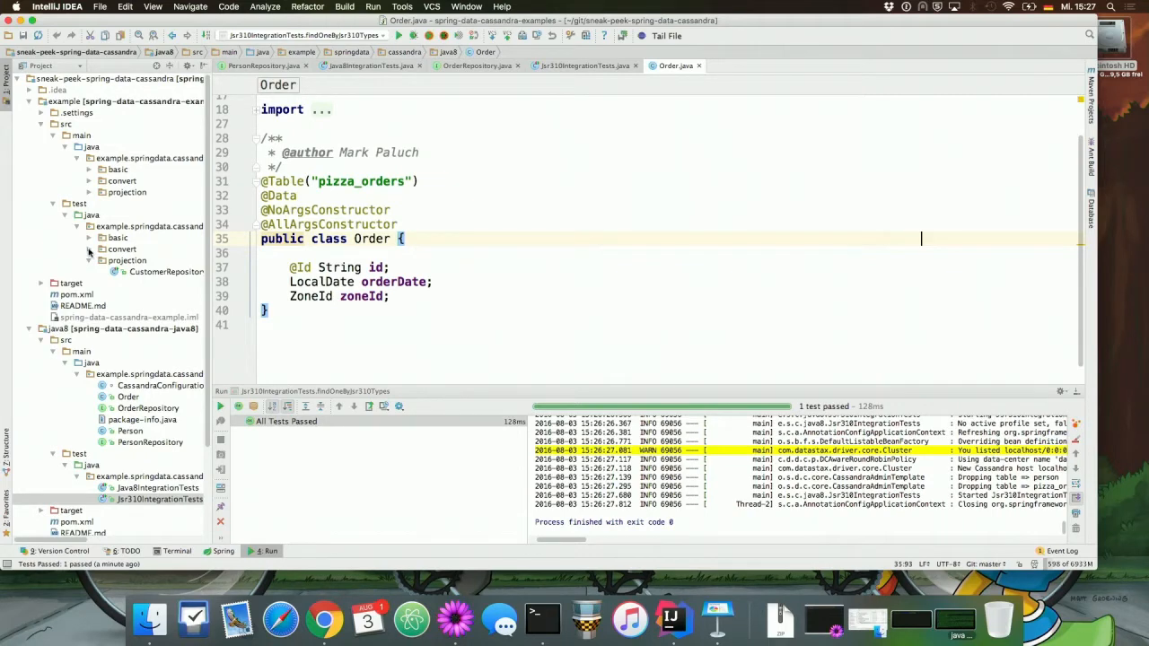
- Expand the convert package and view Addressbook, Contact and ConverterConfiguration in turn
{"action": "left_click", "coordinate": [123, 179]}
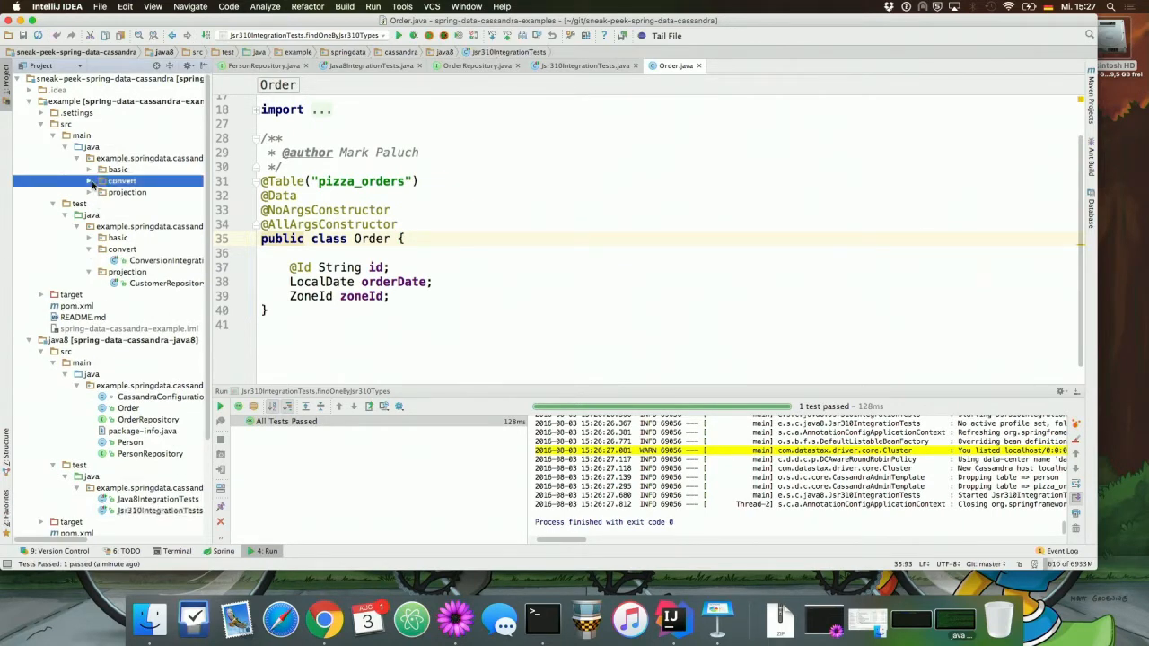
{"action": "left_click", "coordinate": [88, 180]}
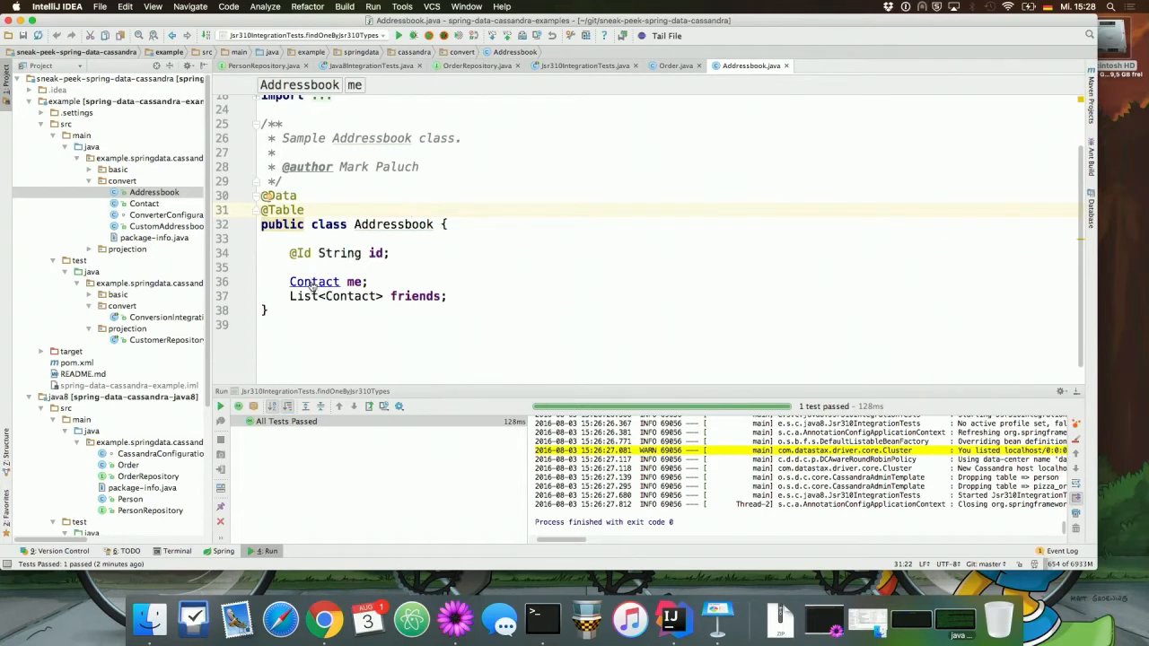
{"action": "left_click", "coordinate": [827, 65]}
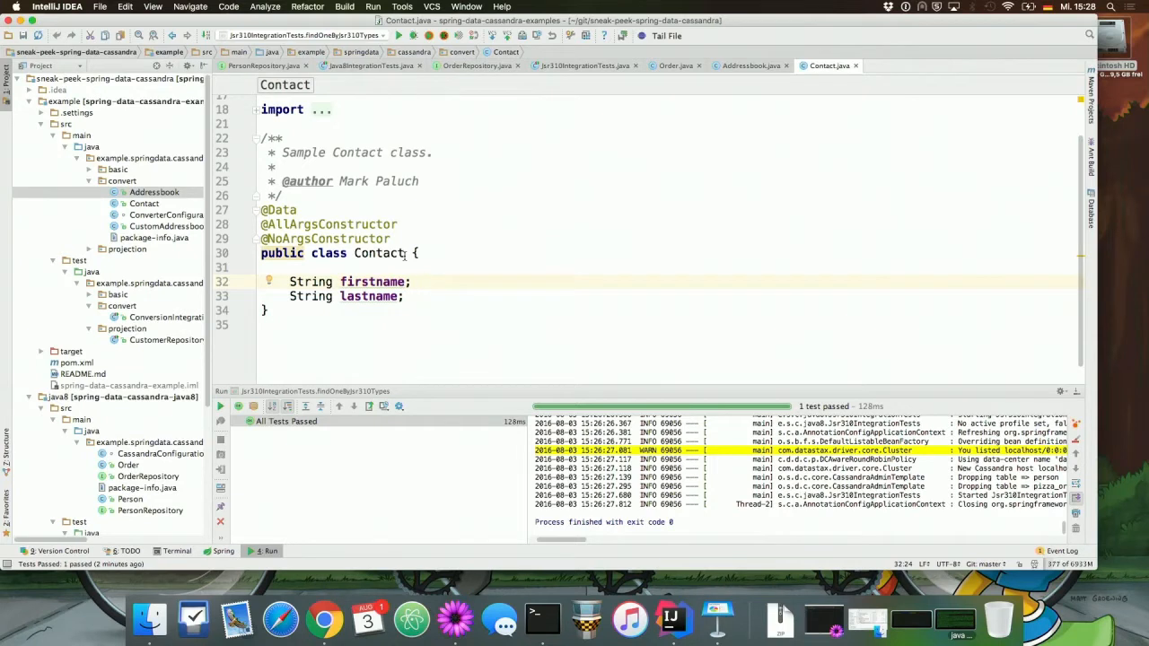
{"action": "left_click", "coordinate": [424, 280]}
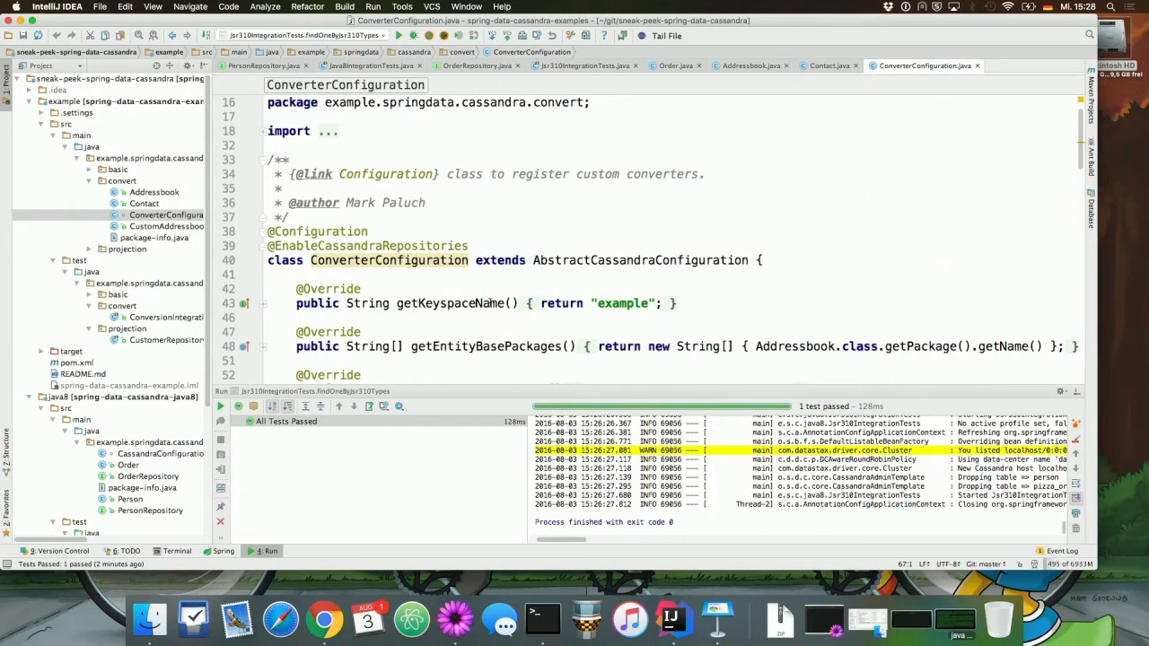
{"action": "scroll", "scroll_direction": "down", "scroll_amount": 3}
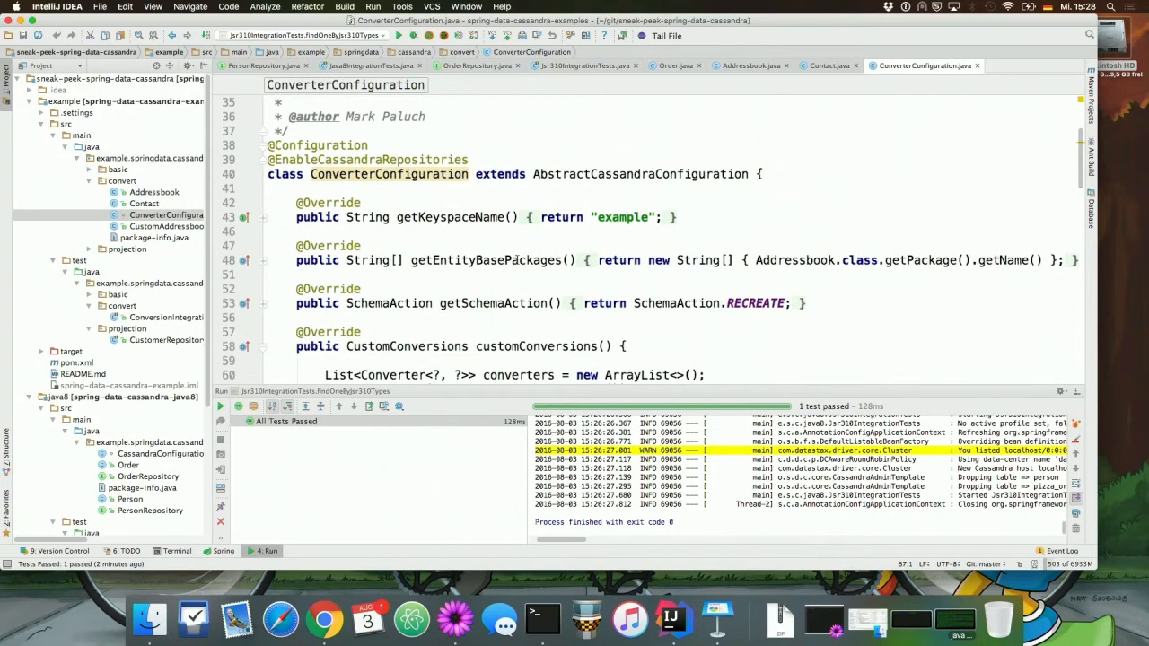
{"action": "scroll", "scroll_direction": "down", "scroll_amount": 3}
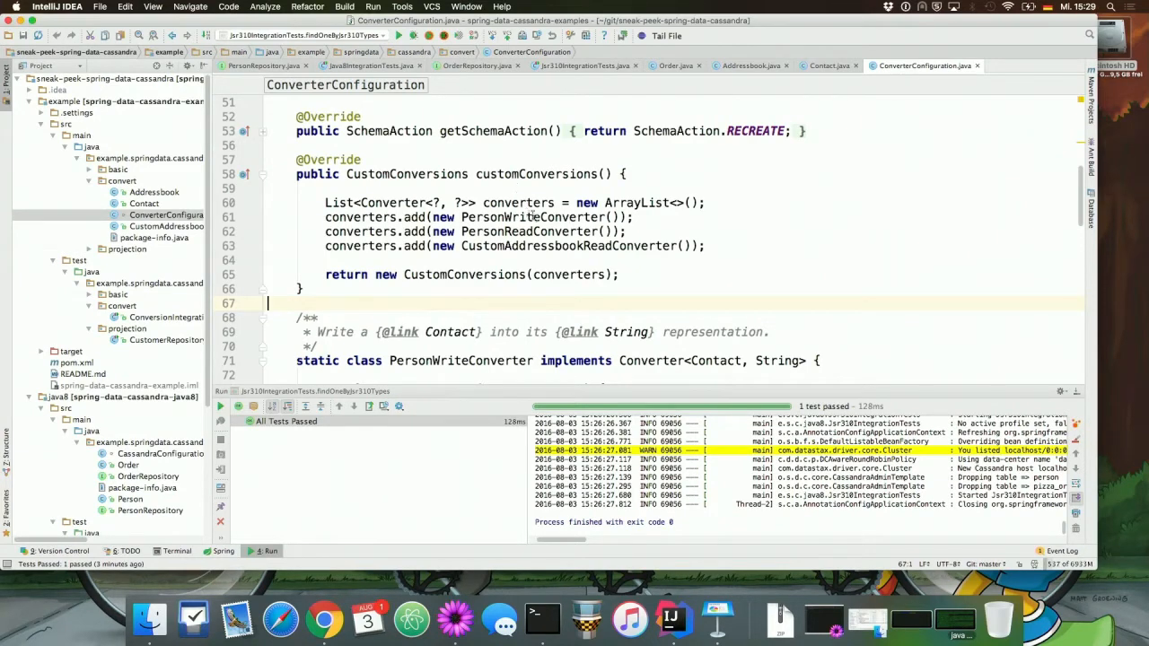
{"action": "scroll", "scroll_direction": "down", "scroll_amount": 3}
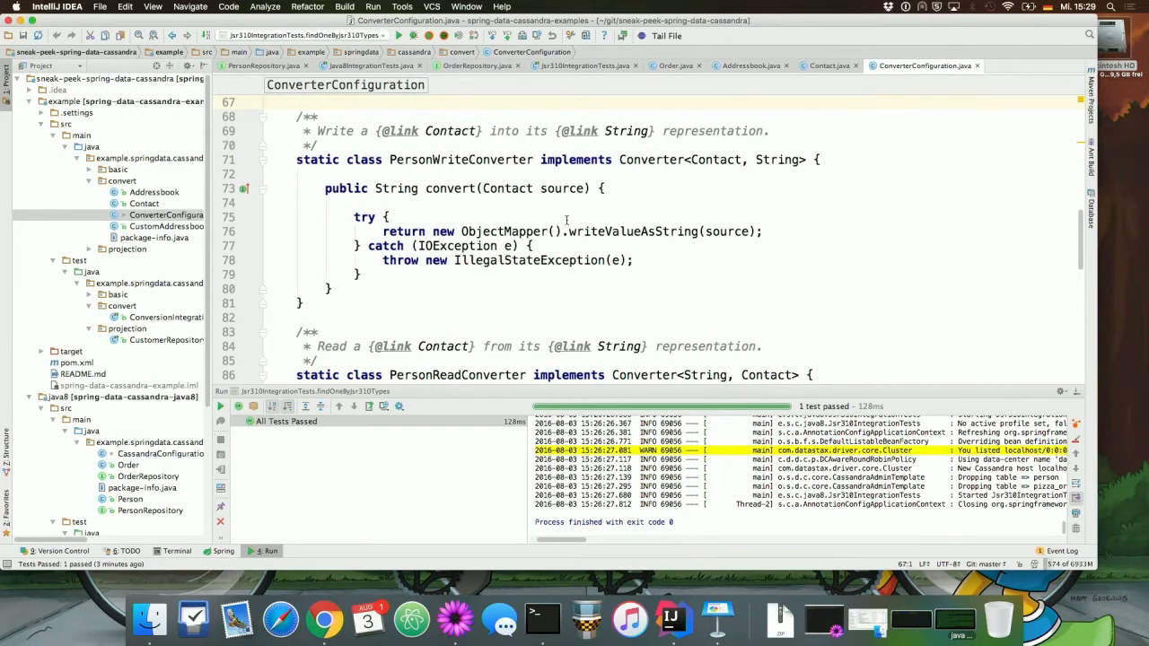
{"action": "scroll", "scroll_direction": "down", "scroll_amount": 3}
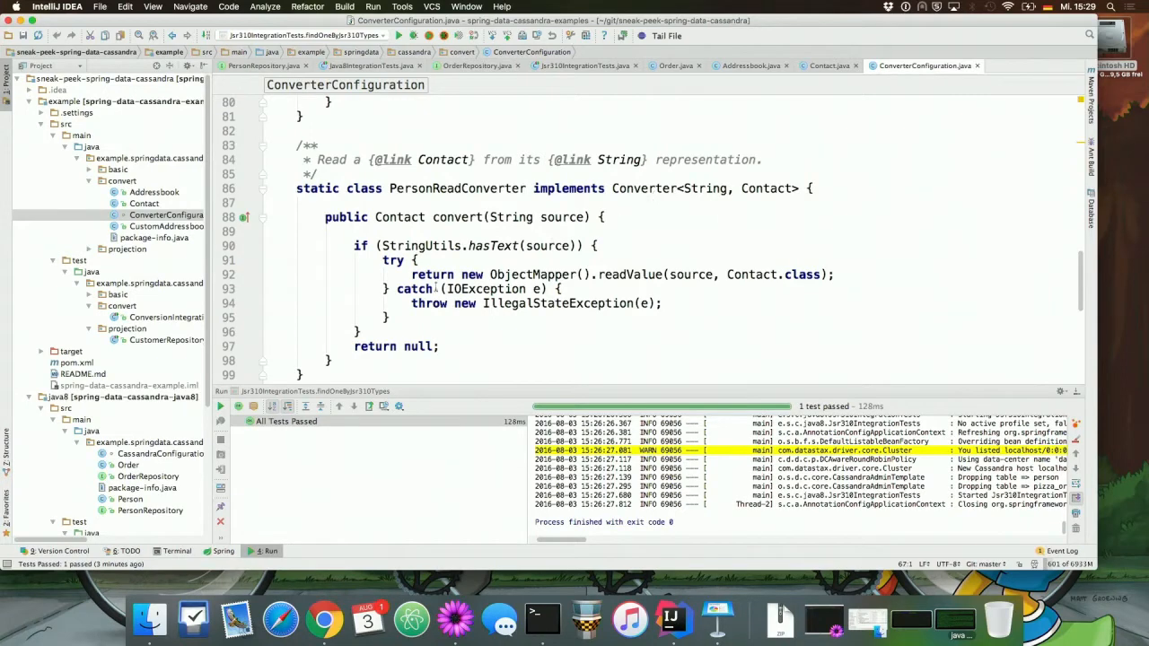
{"action": "mouse_move", "coordinate": [251, 279]}
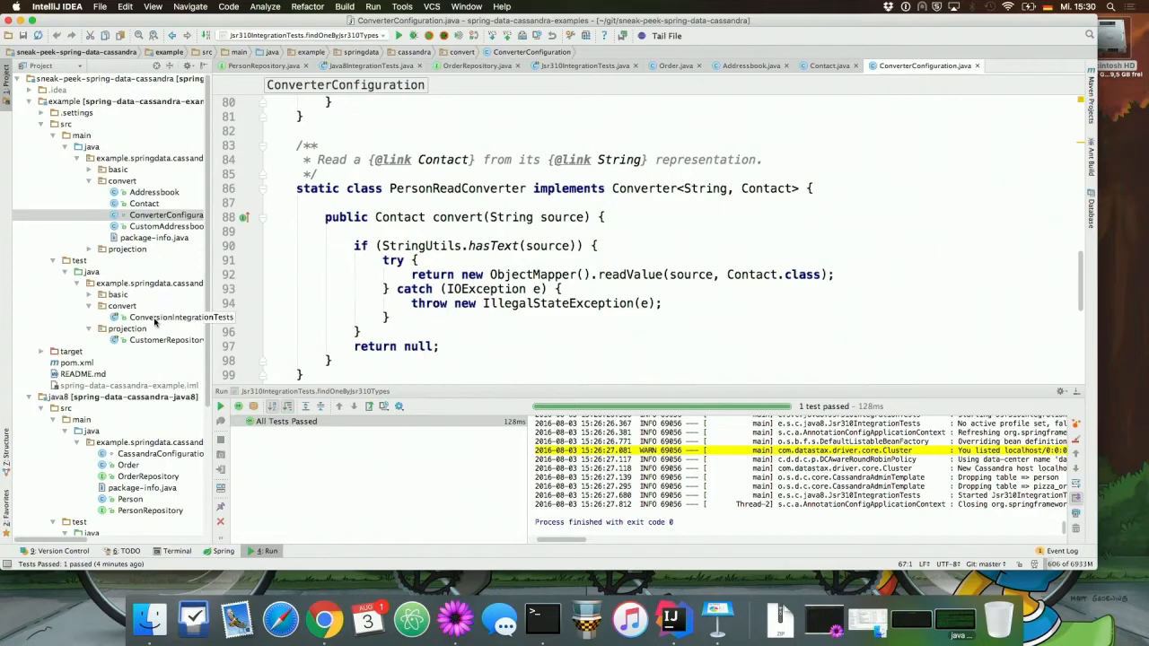
- Open ConversionIntegrationTests and debug shouldCreateAddressbook up to the line 74 breakpoint
{"action": "left_click", "coordinate": [180, 316]}
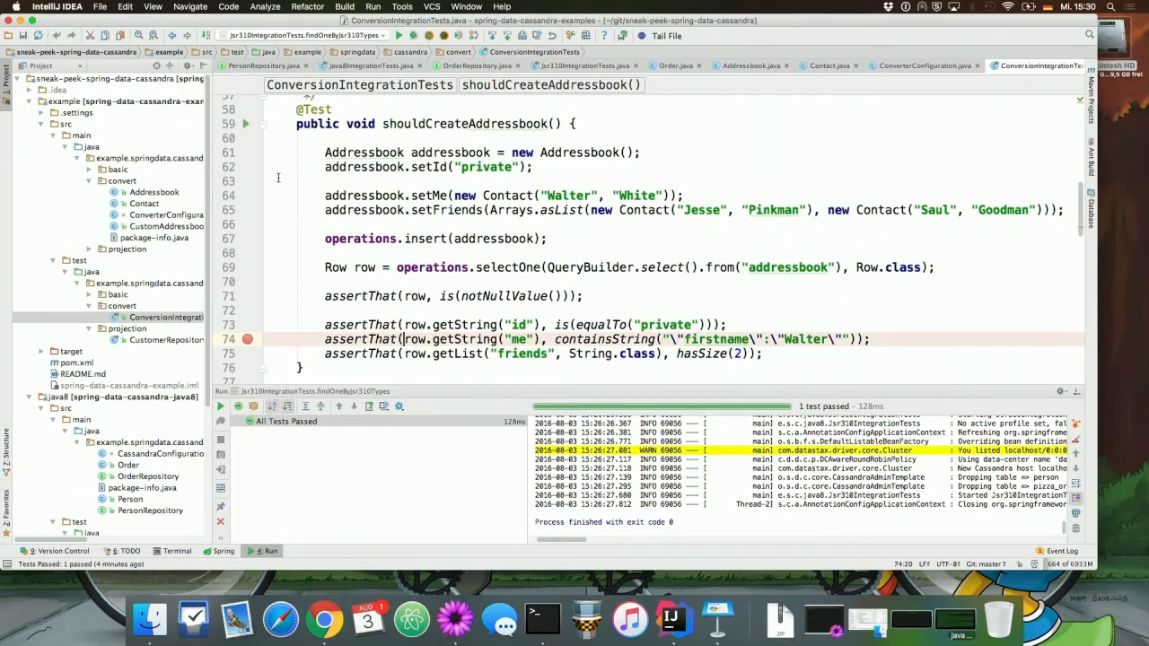
{"action": "left_click", "coordinate": [245, 122]}
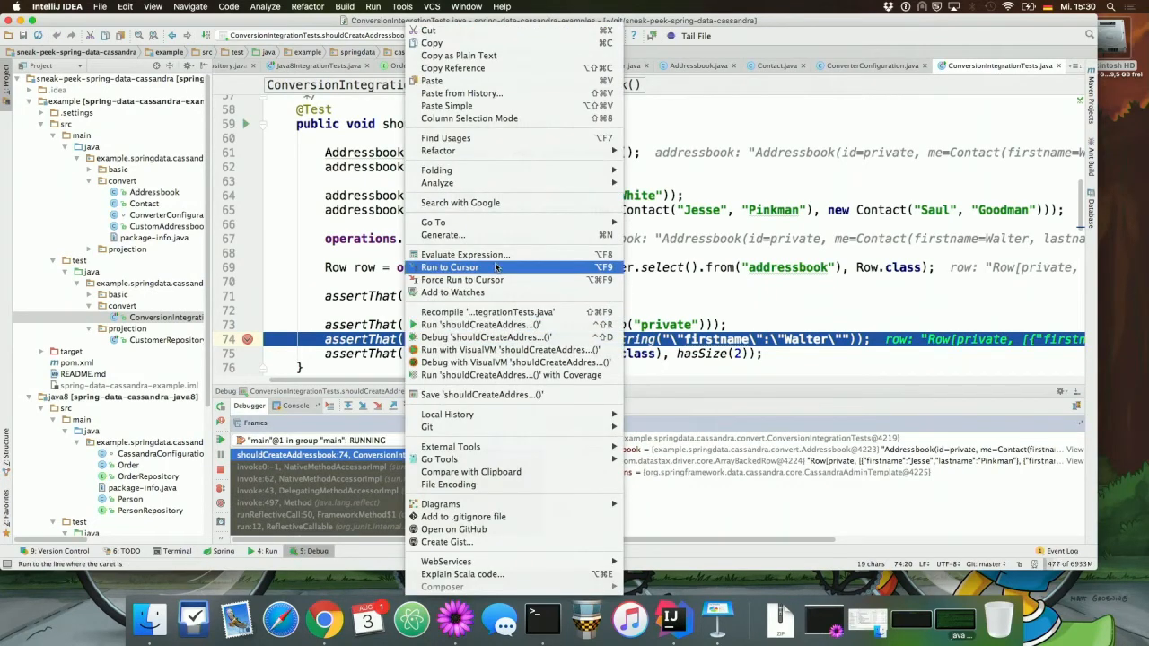
- Evaluate row.getString("me") to see the Walter White JSON, then resume so the test passes
{"action": "left_click", "coordinate": [463, 255]}
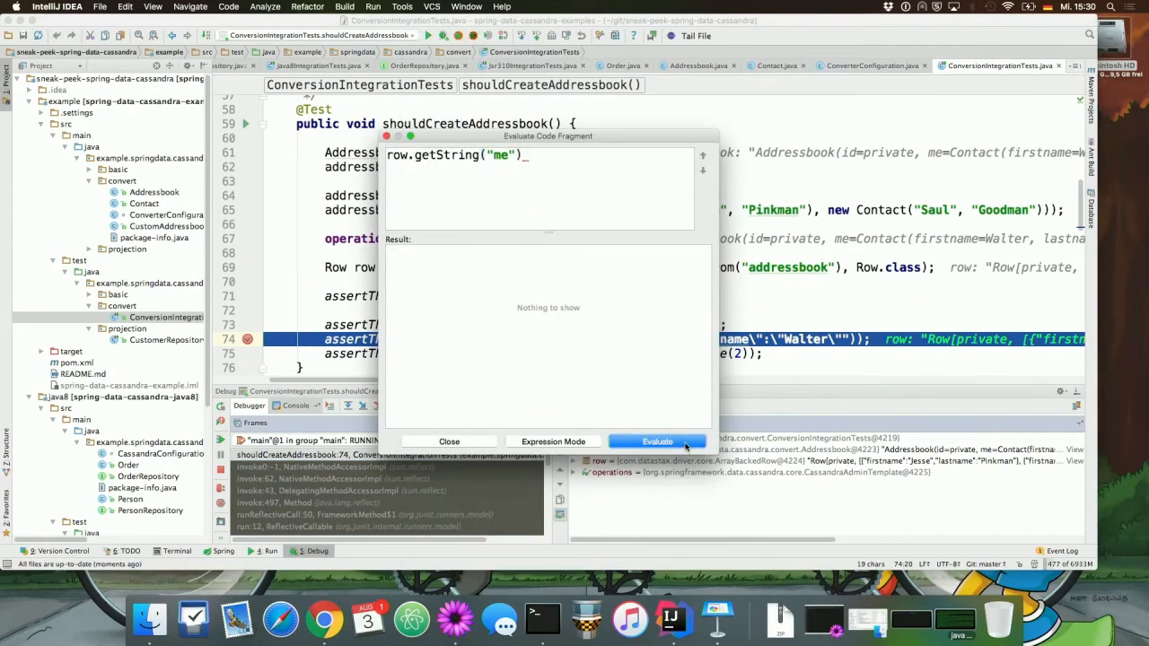
{"action": "left_click", "coordinate": [658, 441]}
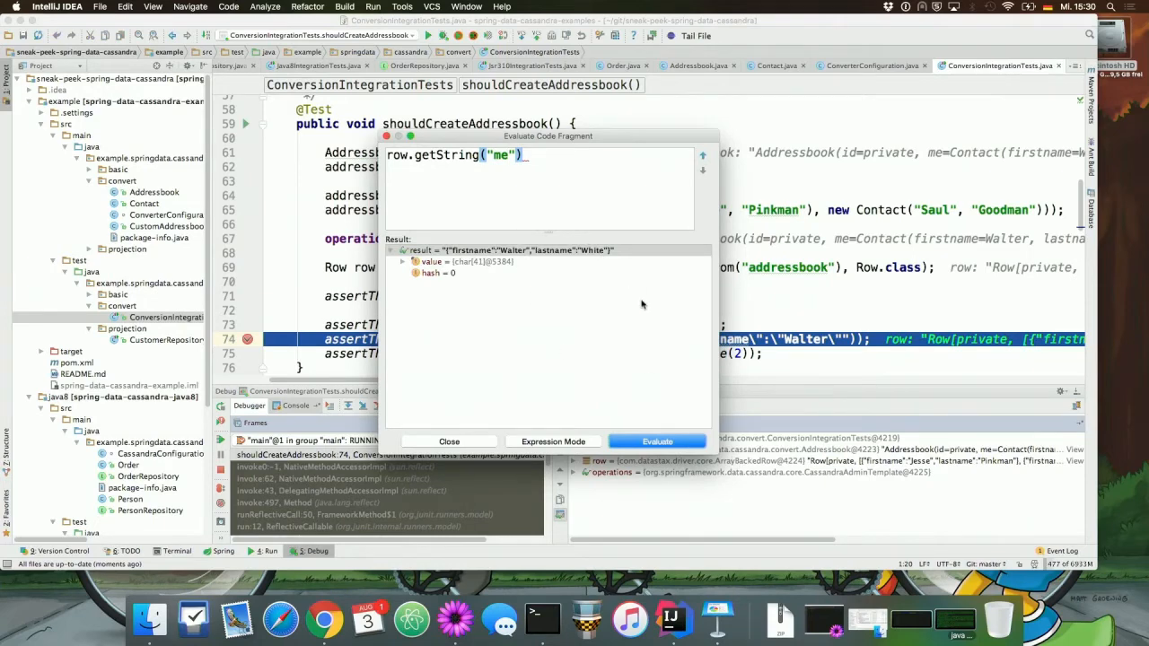
{"action": "mouse_move", "coordinate": [560, 260]}
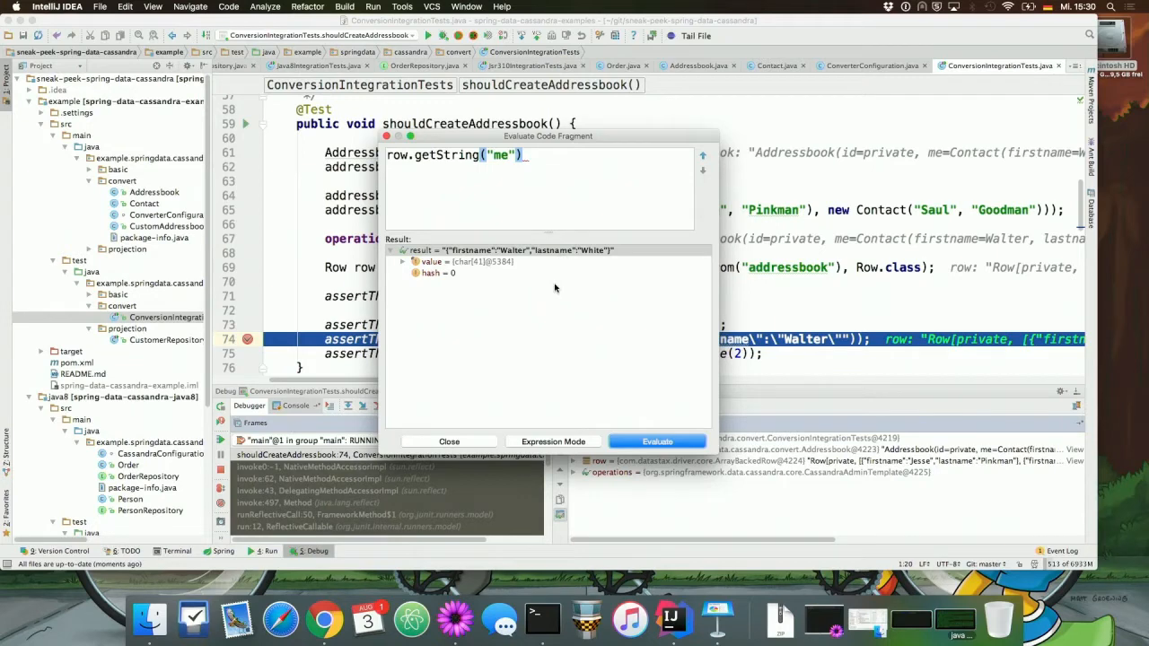
{"action": "mouse_move", "coordinate": [555, 291]}
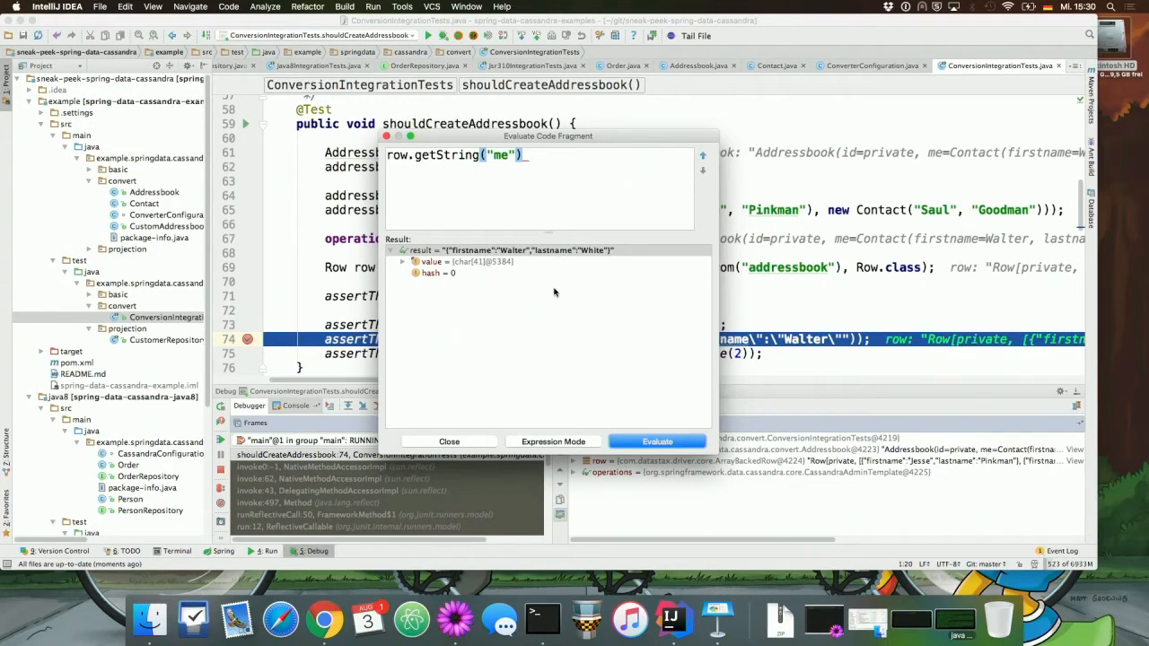
{"action": "mouse_move", "coordinate": [496, 370]}
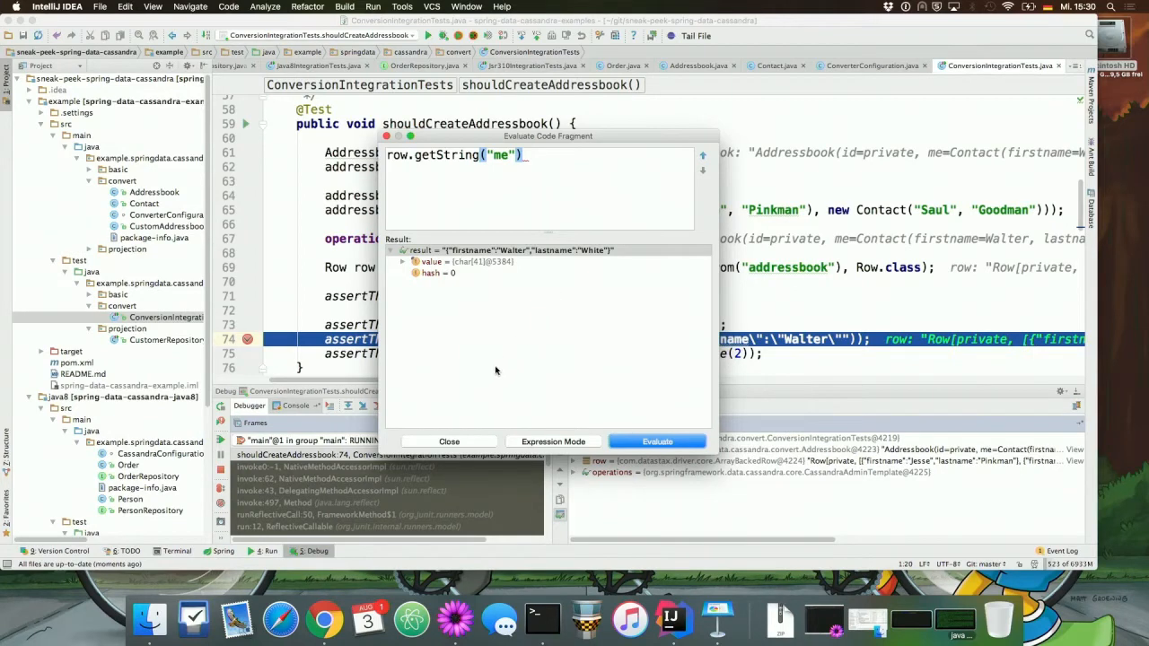
{"action": "left_click", "coordinate": [449, 442]}
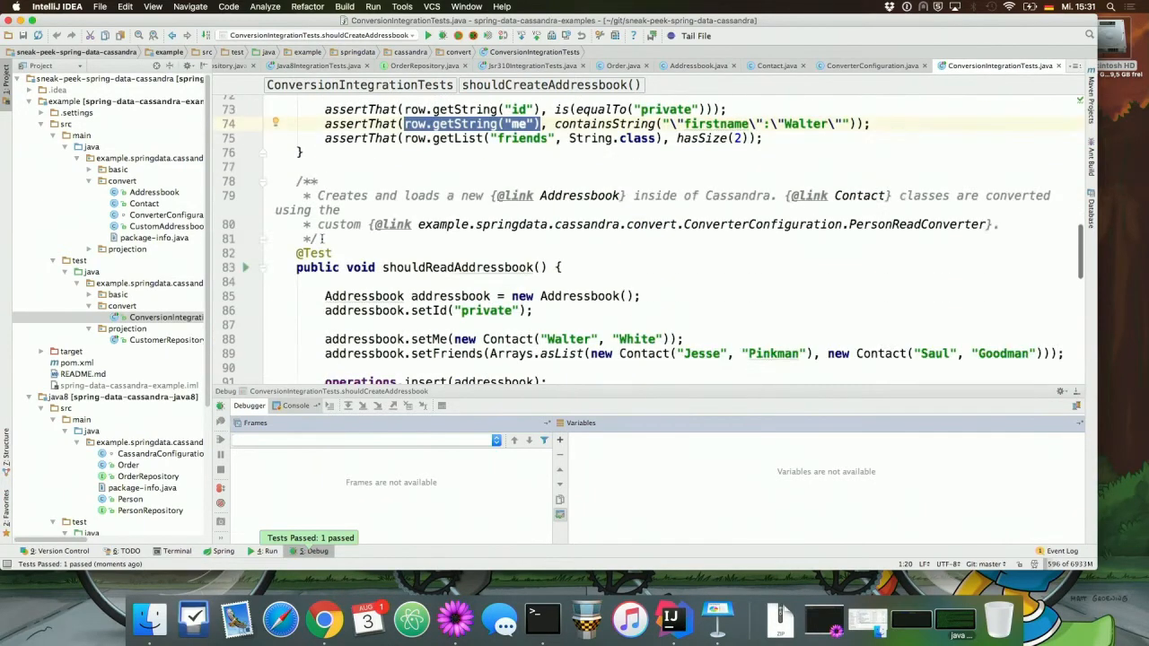
- Scroll ConversionIntegrationTests down to the shouldReadAddressbook test
{"action": "scroll", "scroll_direction": "down", "scroll_amount": 3}
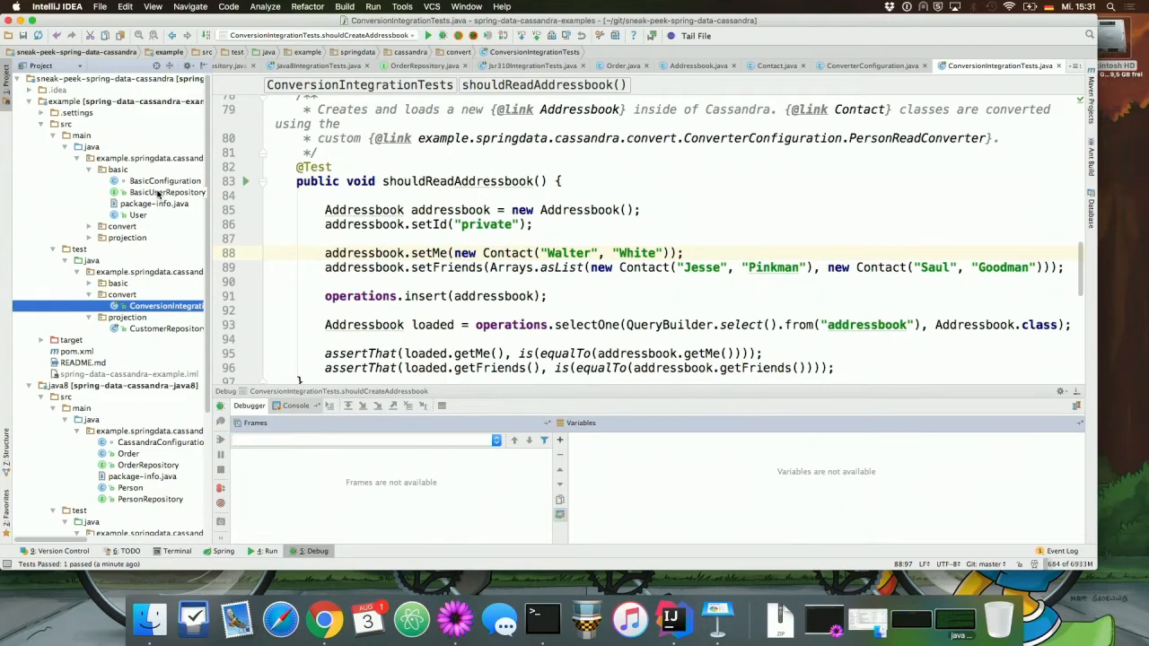
{"action": "left_click", "coordinate": [167, 192]}
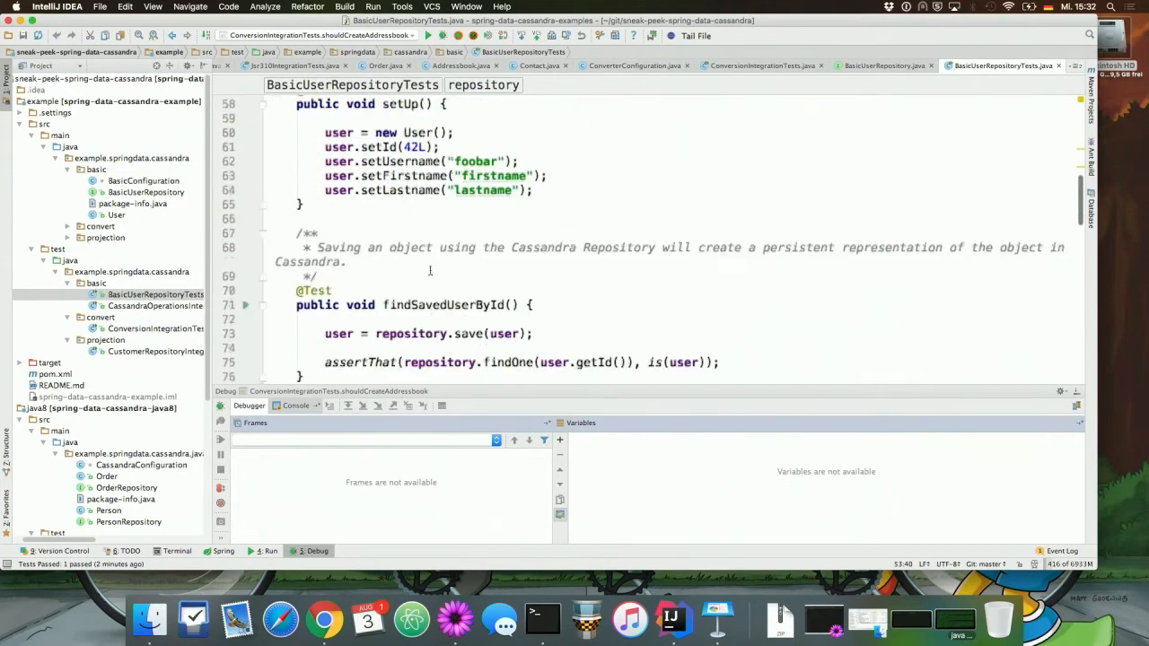
- Scroll BasicUserRepositoryTests down to the findByDerivedQueryMethod test and place the cursor in it
{"action": "scroll", "scroll_direction": "down", "scroll_amount": 3}
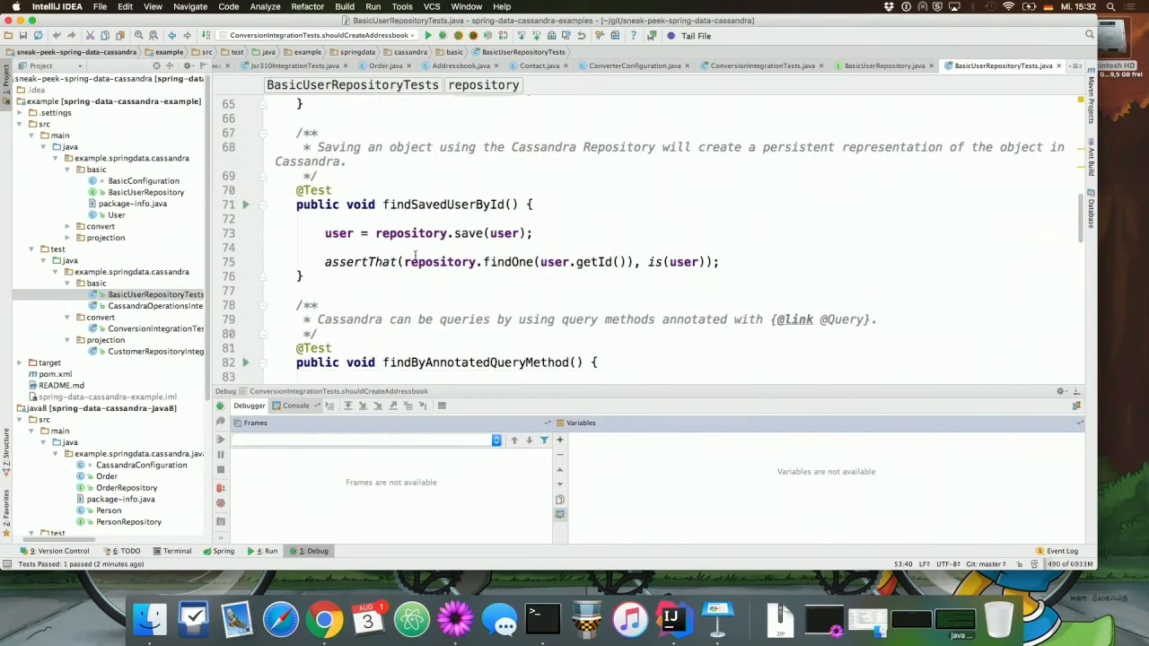
{"action": "scroll", "scroll_direction": "down", "scroll_amount": 3}
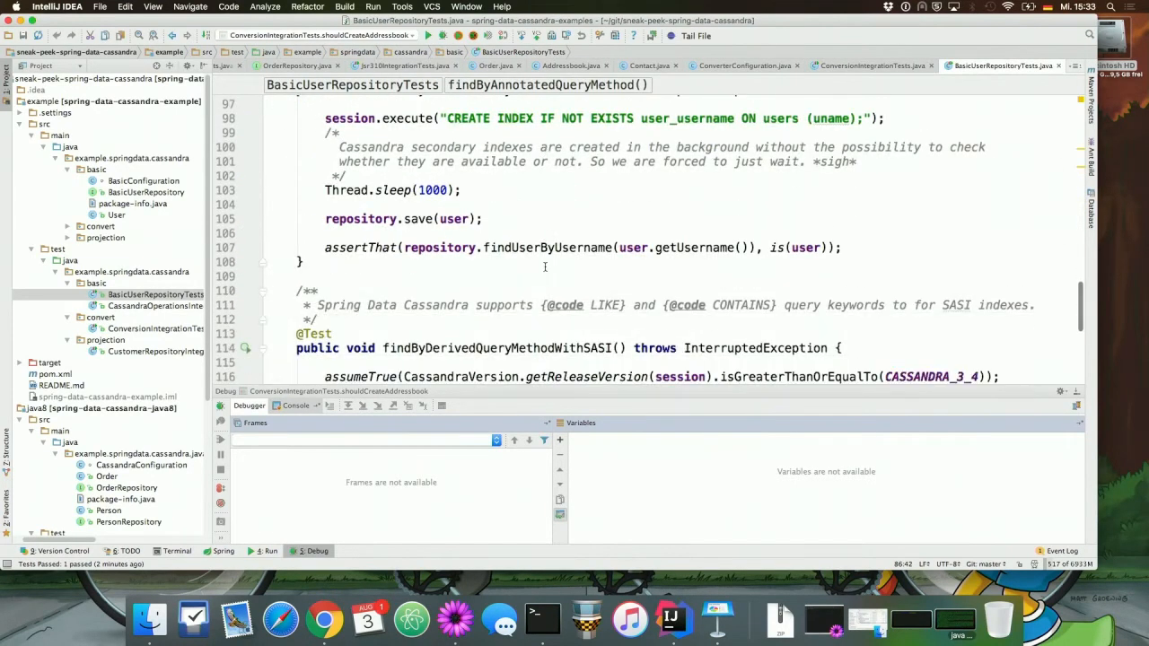
{"action": "scroll", "scroll_direction": "down", "scroll_amount": 3}
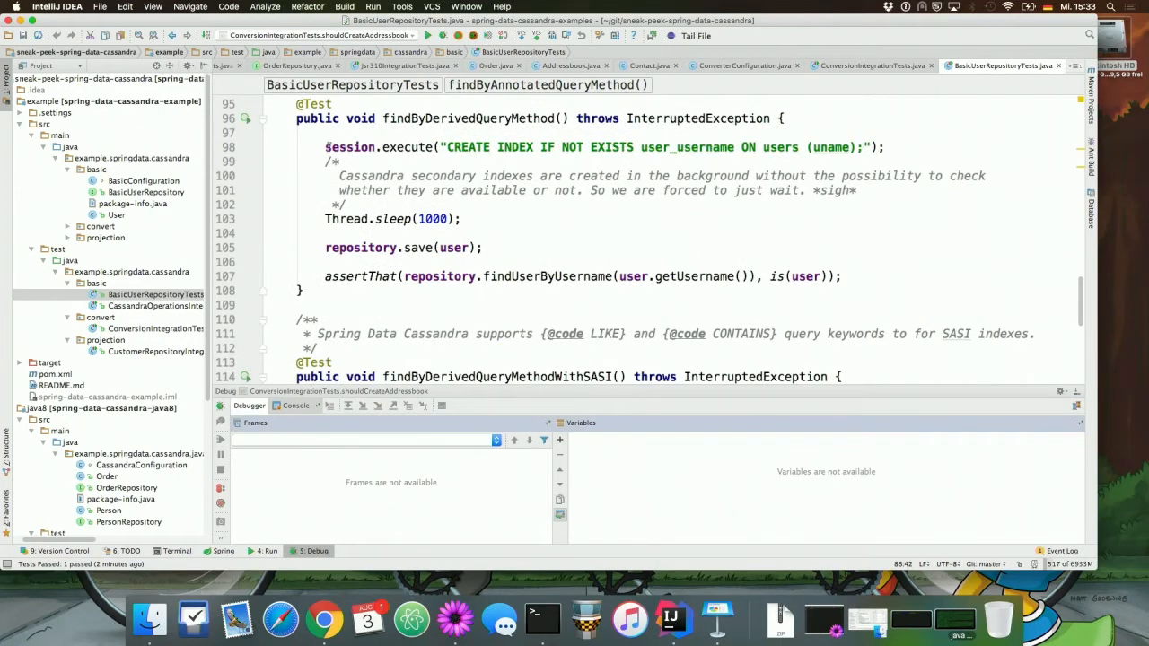
{"action": "left_click", "coordinate": [327, 147]}
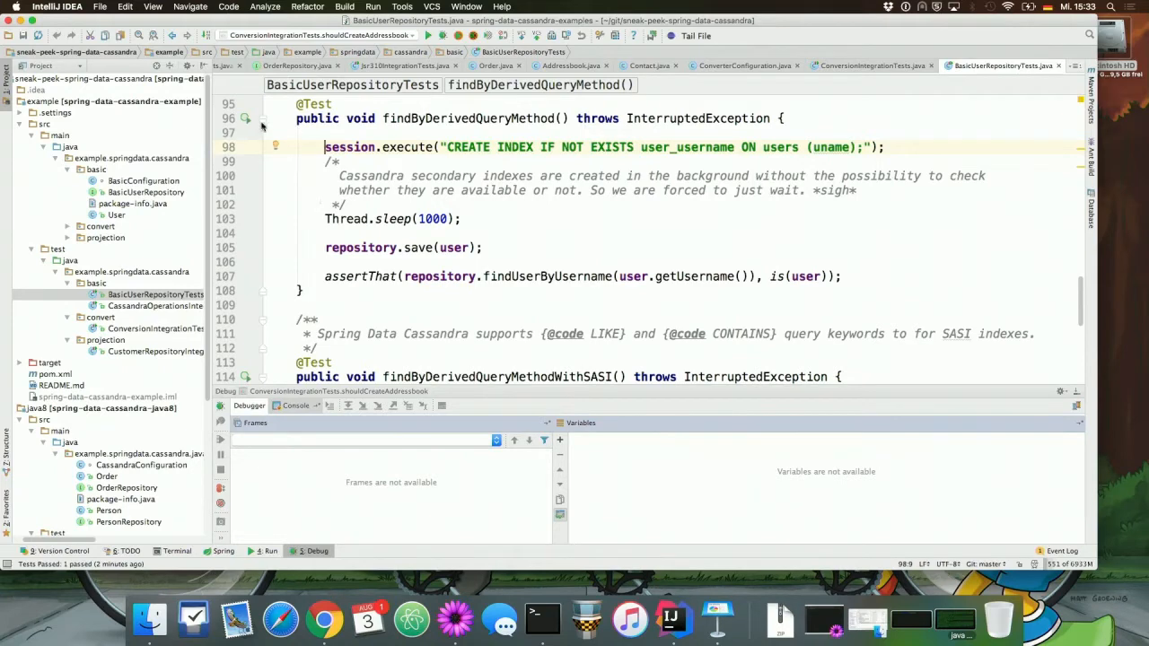
{"action": "mouse_move", "coordinate": [244, 119]}
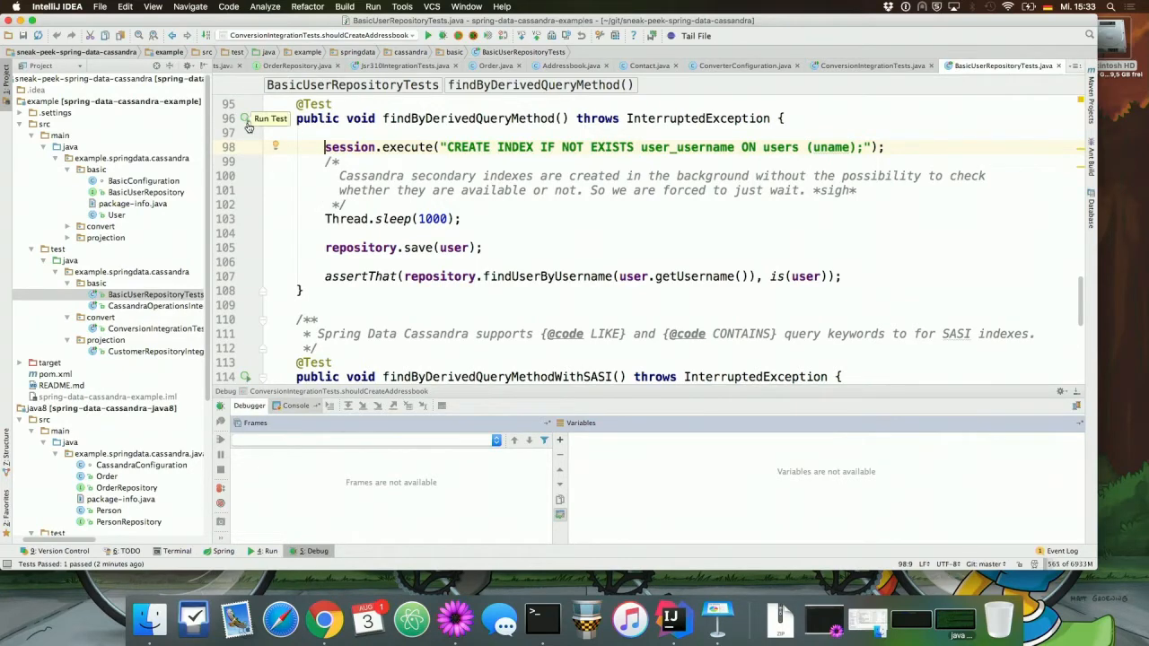
{"action": "left_click", "coordinate": [245, 119]}
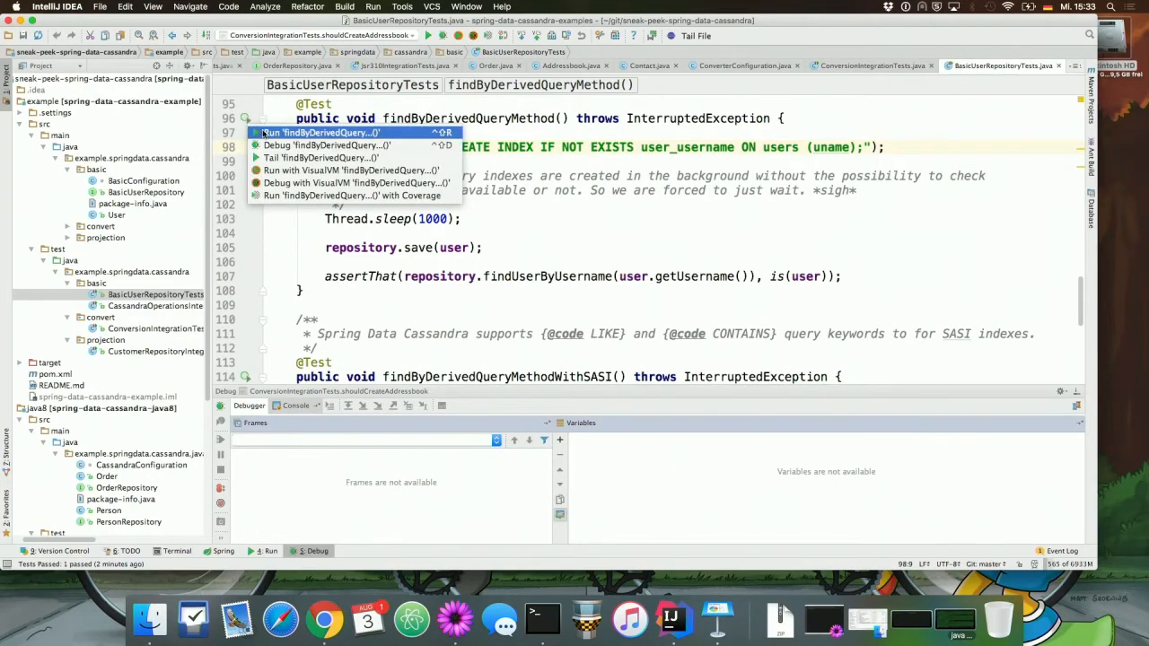
{"action": "left_click", "coordinate": [319, 133]}
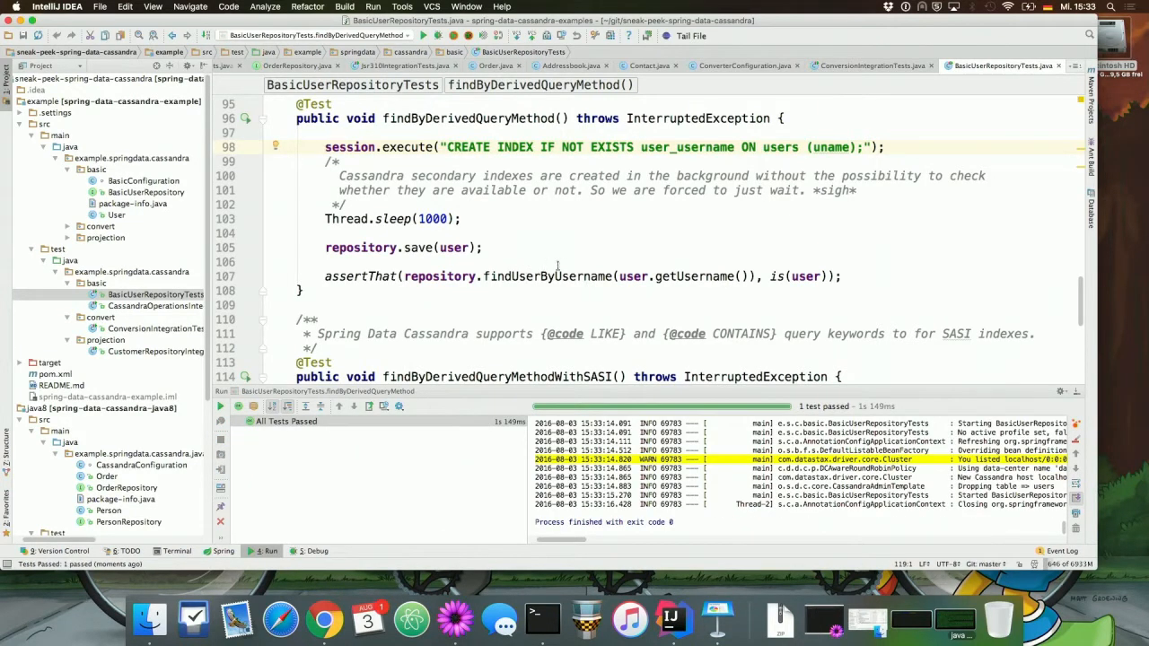
{"action": "mouse_move", "coordinate": [675, 219]}
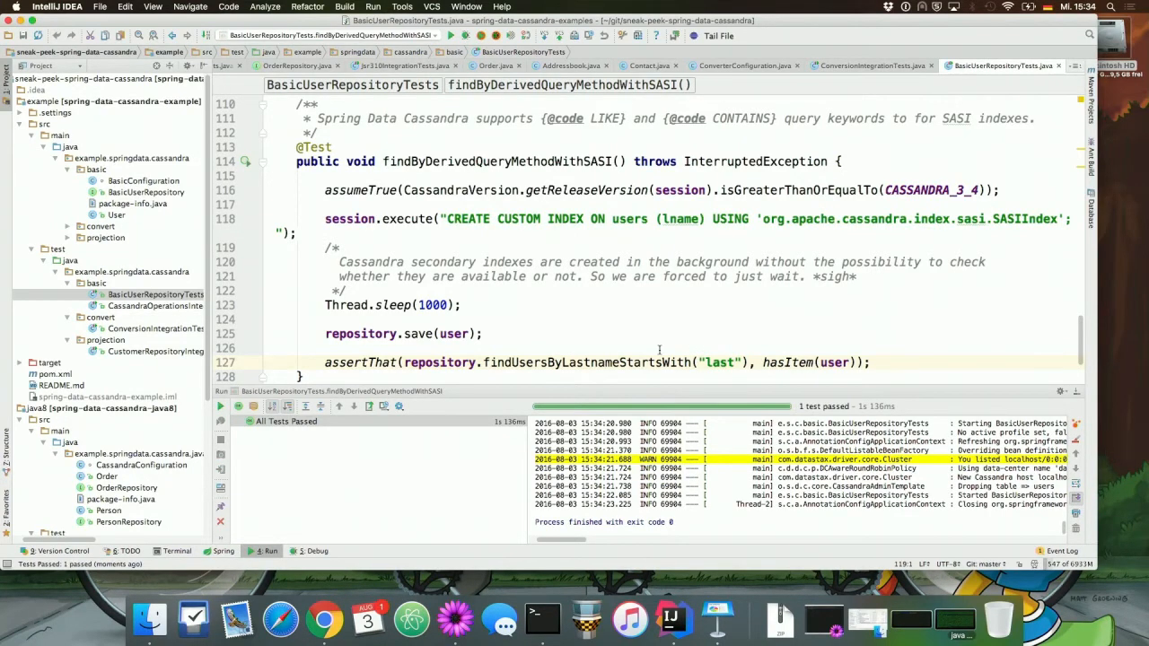
{"action": "scroll", "scroll_direction": "down", "scroll_amount": 3}
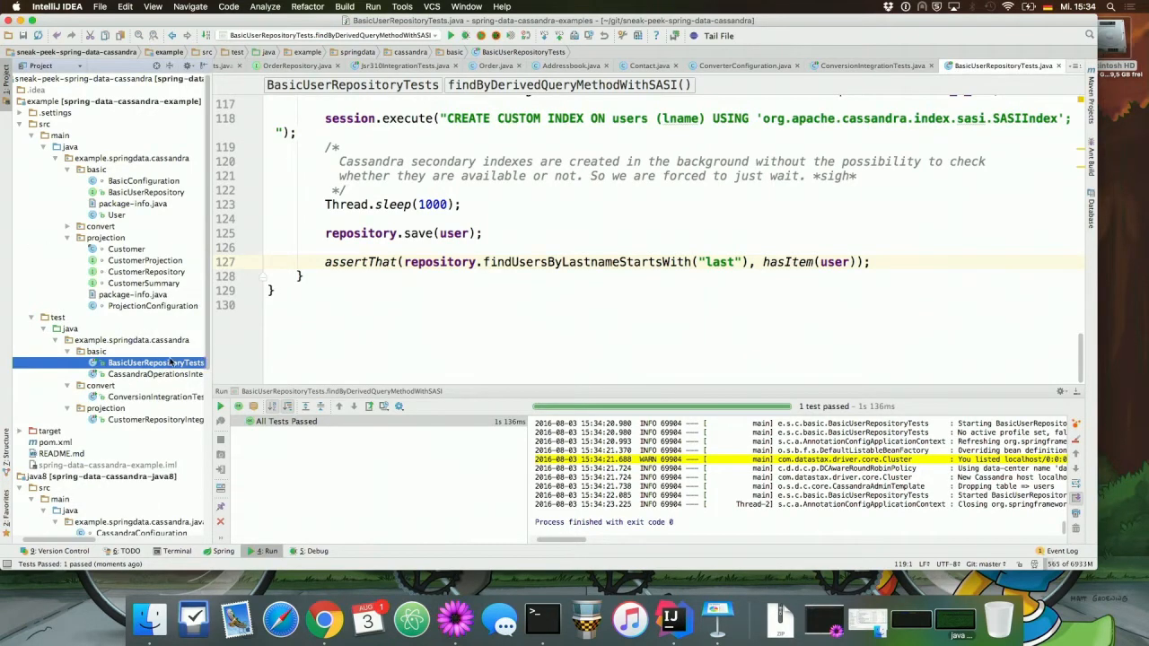
- View CustomerProjection, then CustomerRepository, highlighting the CustomerProjection return type of findAllProjectedBy
{"action": "left_click", "coordinate": [144, 260]}
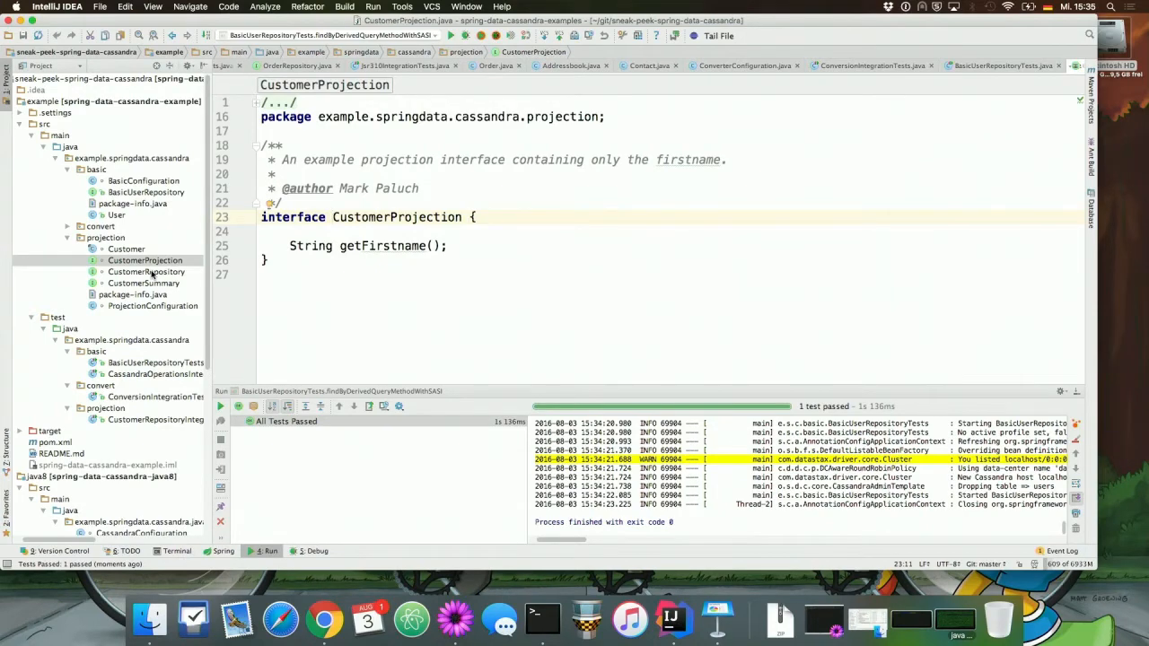
{"action": "left_click", "coordinate": [145, 273]}
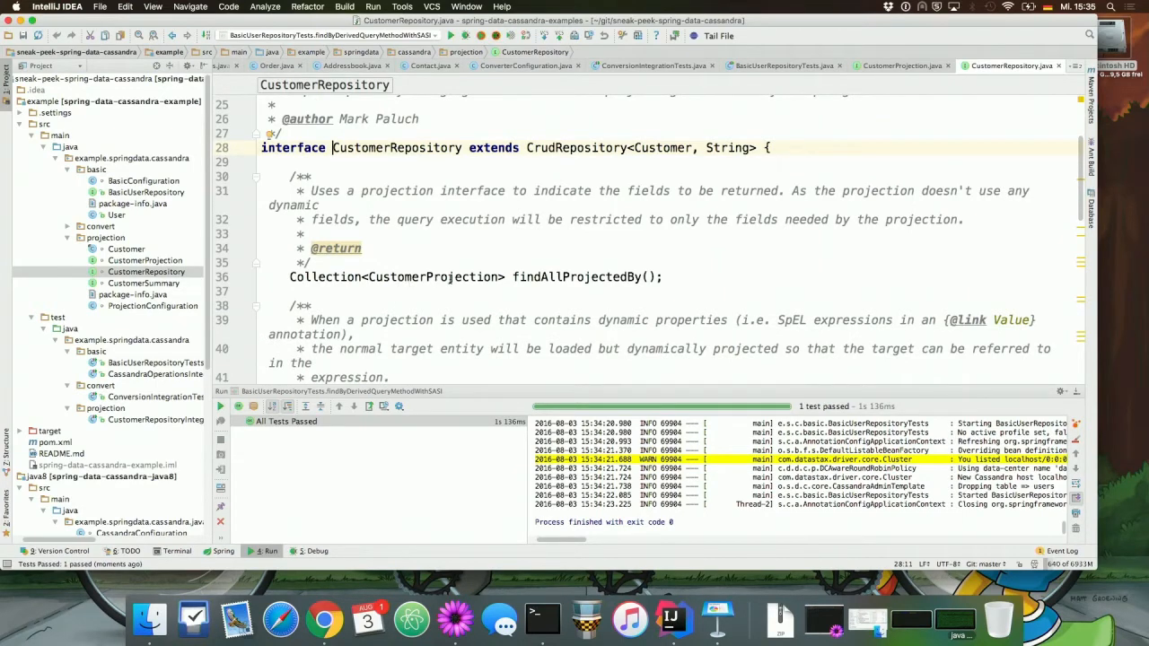
{"action": "double_click", "coordinate": [433, 277]}
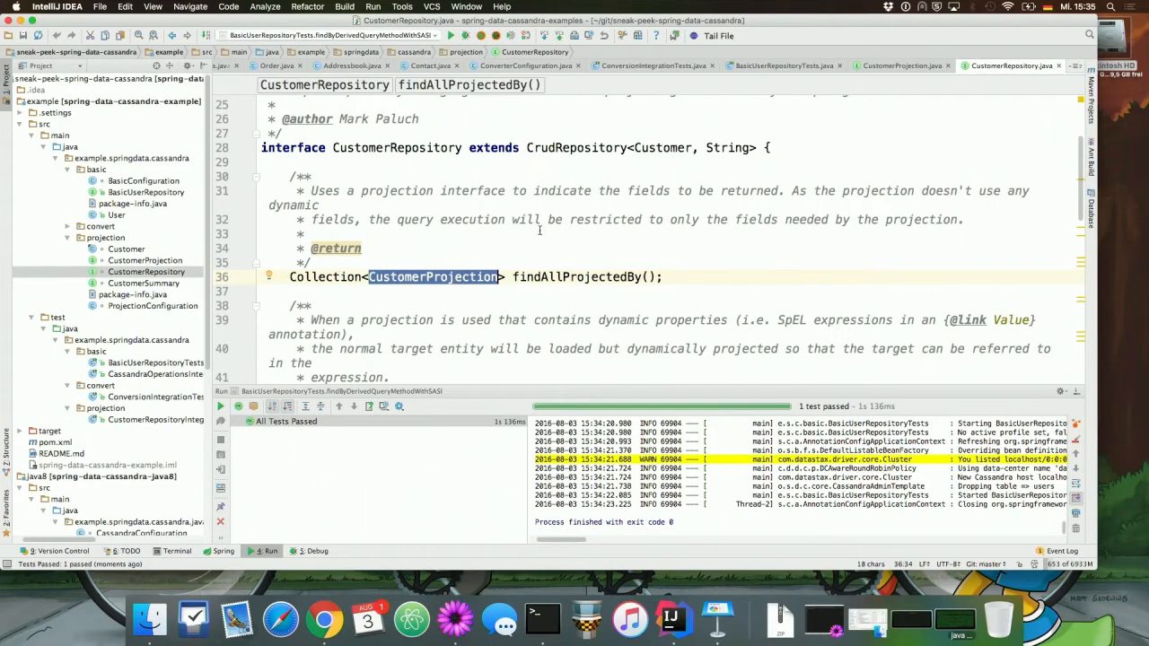
{"action": "mouse_move", "coordinate": [663, 147]}
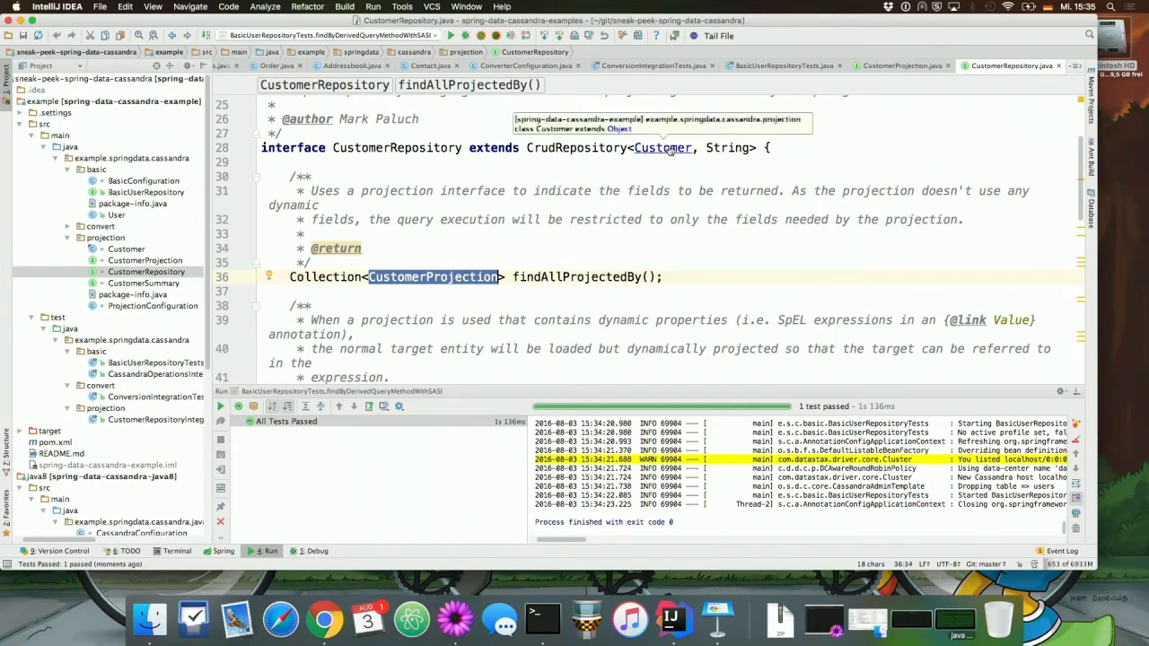
- Go through CustomerRepository's remaining finders down to findProjectedById with its dynamic projection type
{"action": "left_click", "coordinate": [662, 147]}
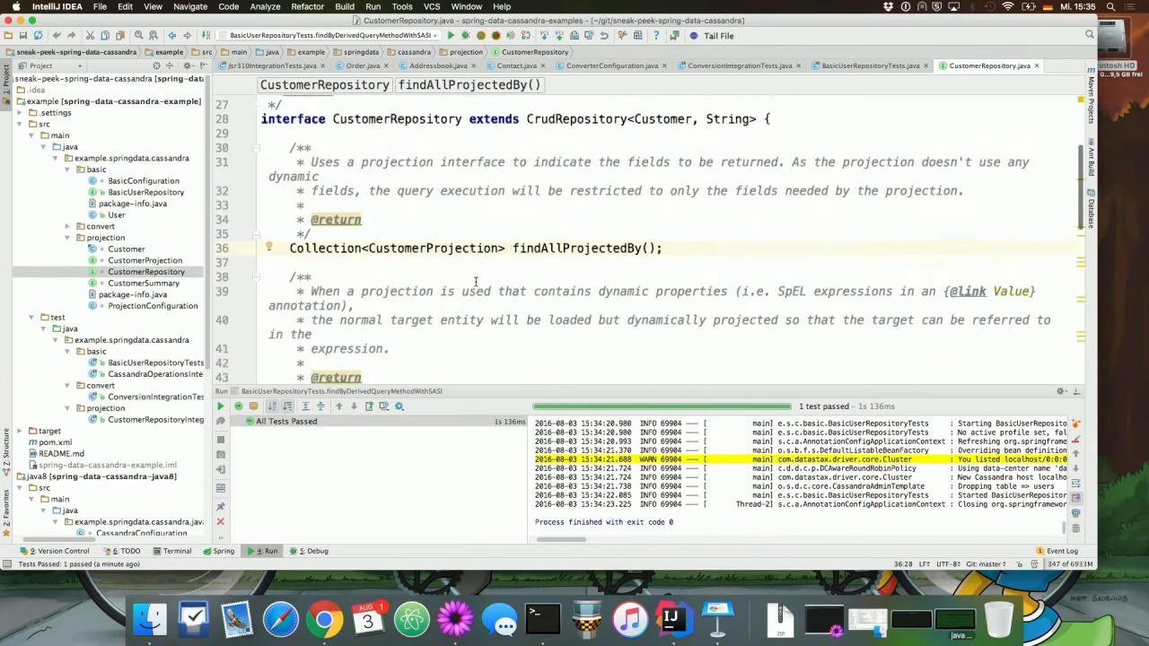
{"action": "scroll", "scroll_direction": "down", "scroll_amount": 3}
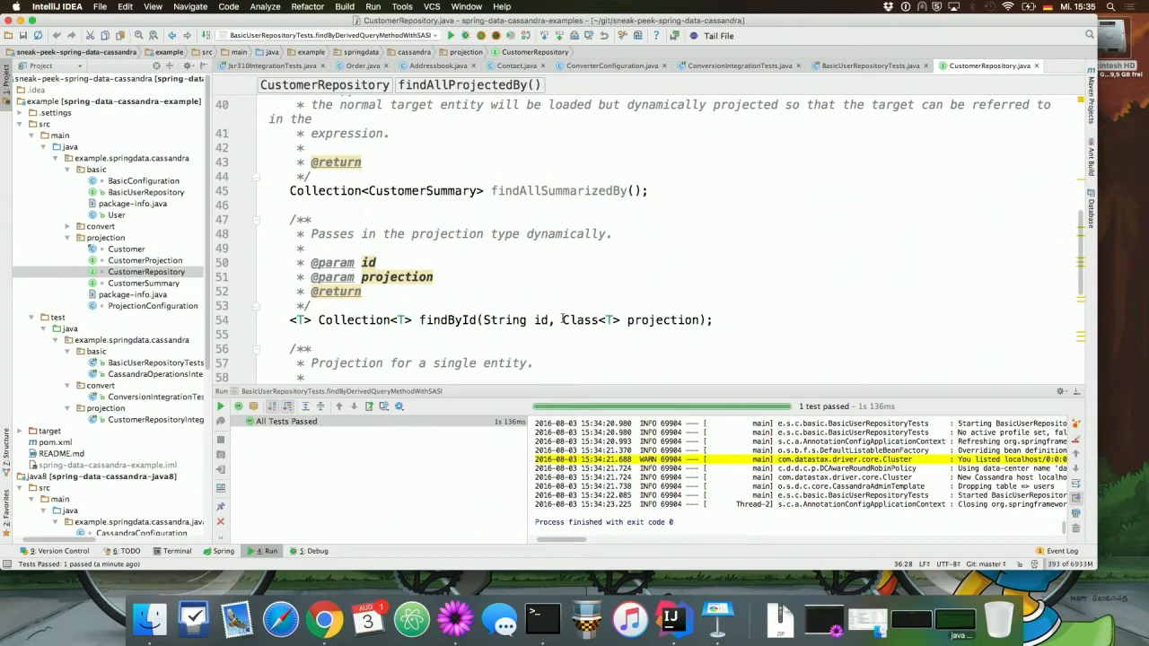
{"action": "scroll", "scroll_direction": "down", "scroll_amount": 3}
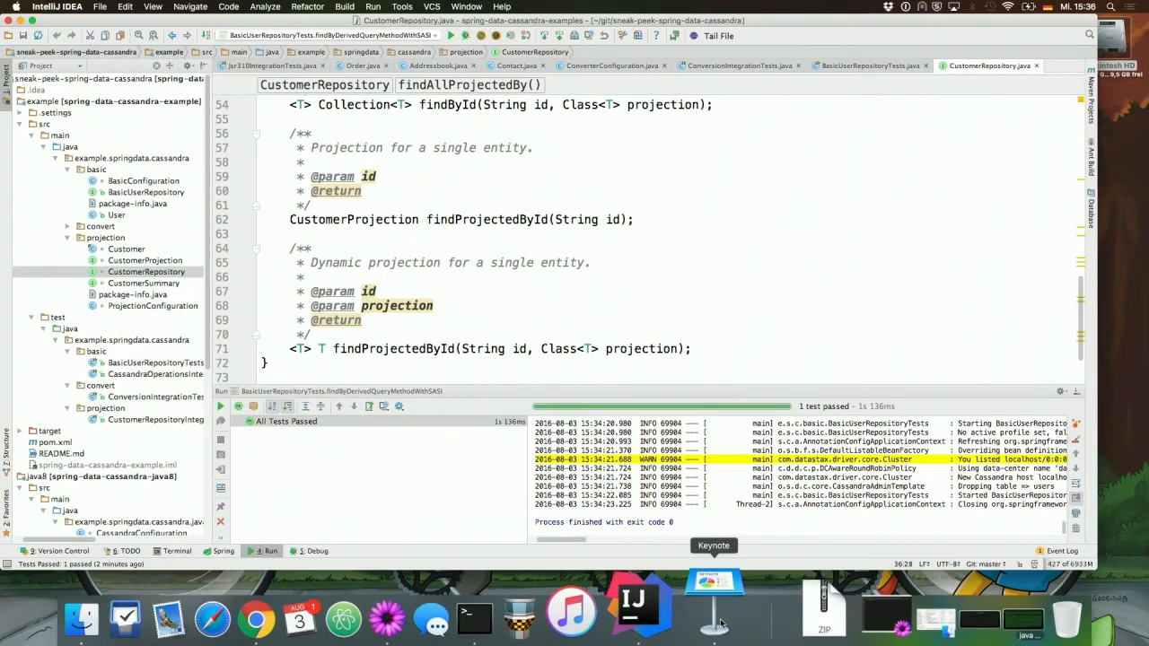
- Switch from IntelliJ IDEA back to the Keynote slideshow on the Wrap-up slide
{"action": "left_click", "coordinate": [714, 583]}
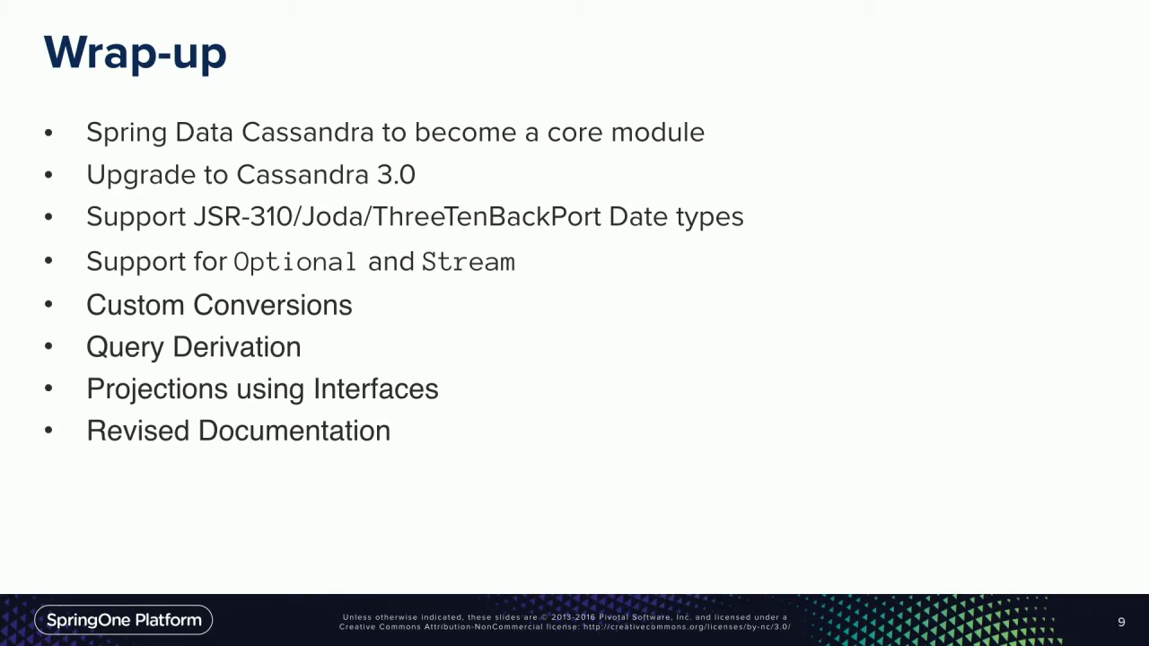
- Advance to slide 10 with the spring-data-cassandra 1.5.0.M1 dependency and milestone repository
{"action": "key", "text": "Right"}
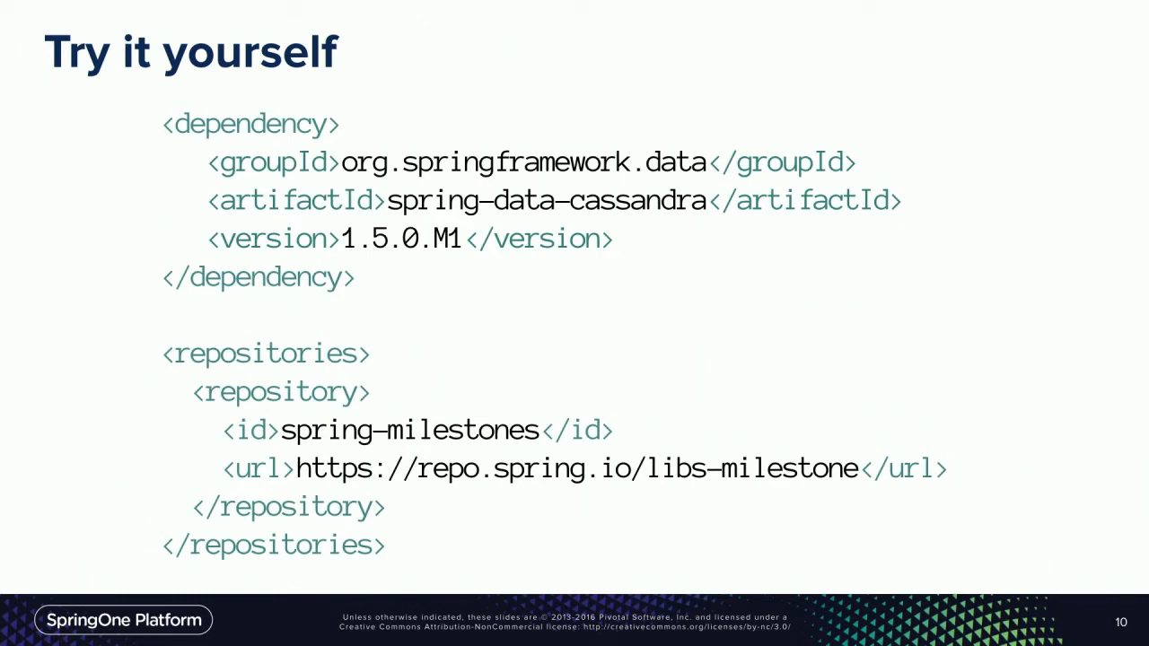
- Advance to slide 11, Roadmap: Spring Data Cassandra 2.0, with reactive access, paging and schema generation
{"action": "key", "text": "right"}
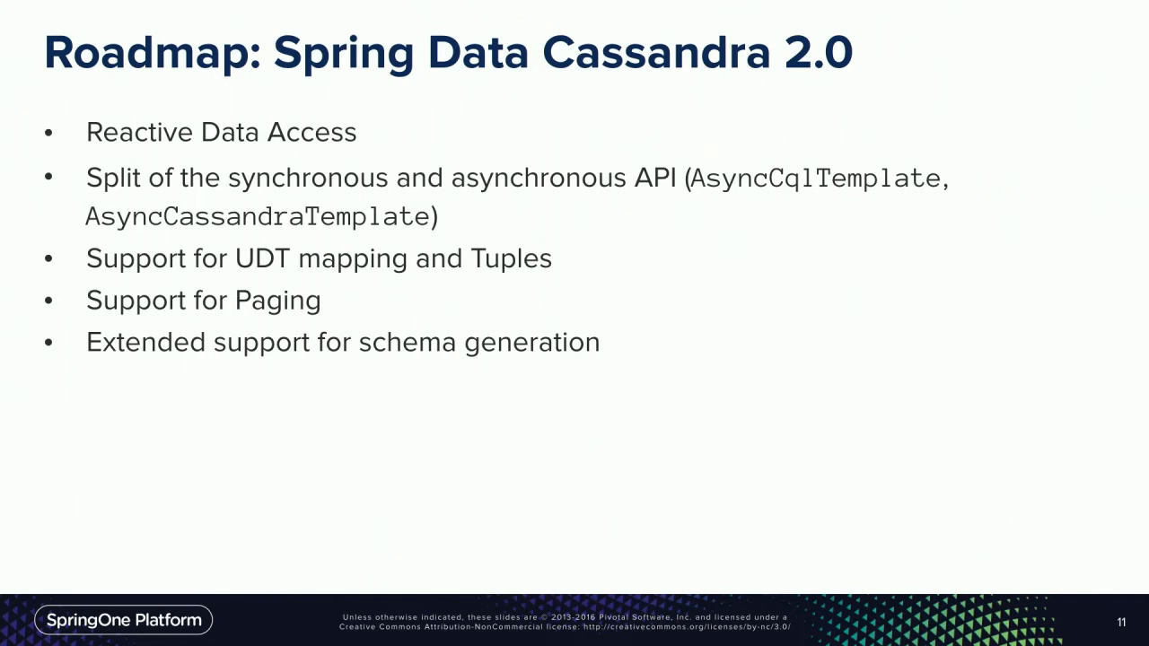
- Advance to slide 12 listing three Spring Data talks on 4 August 2016
{"action": "key", "text": "Right"}
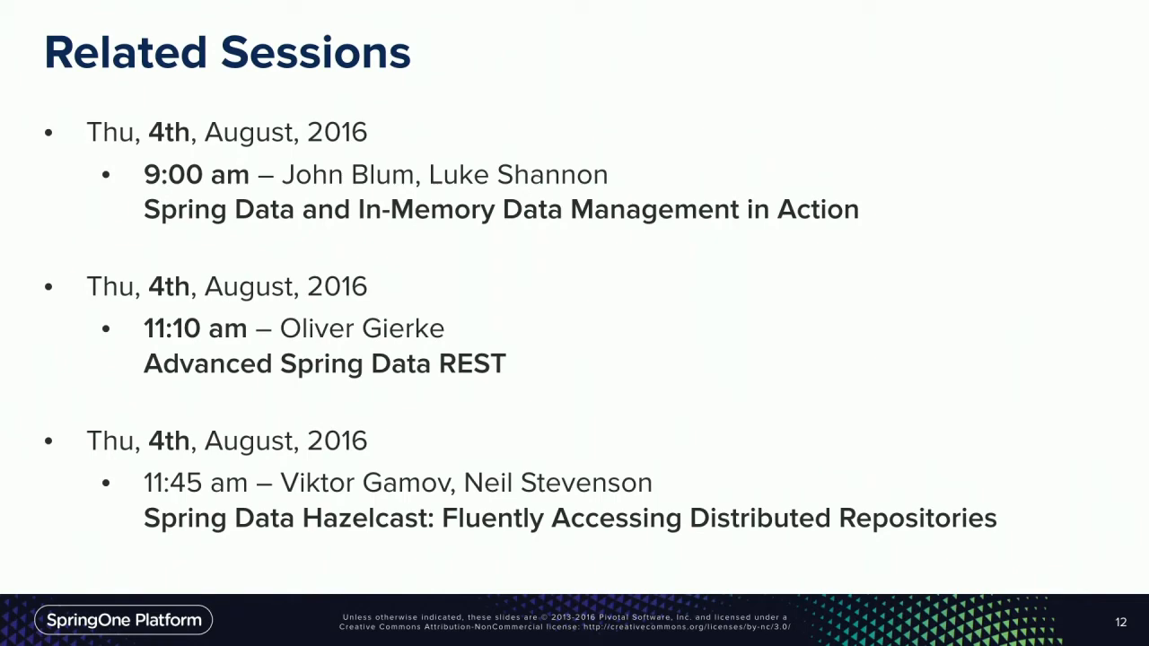
- Advance through the Resources slide to the closing Feedback welcome slide
{"action": "key", "text": "Right"}
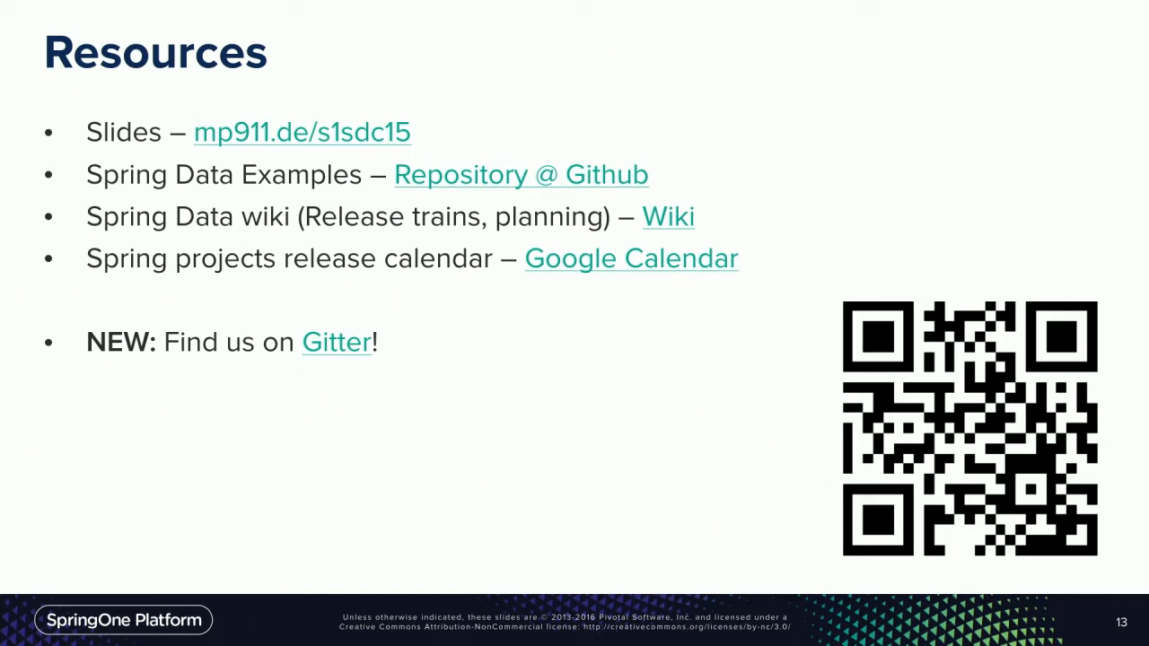
{"action": "key", "text": "Right"}
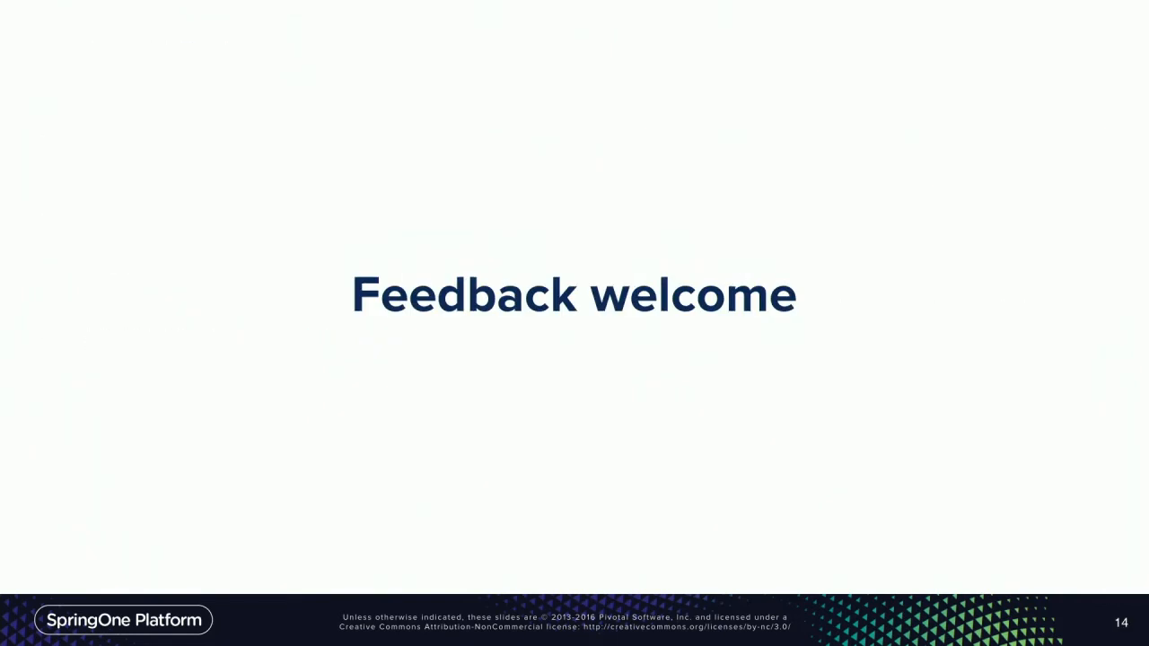